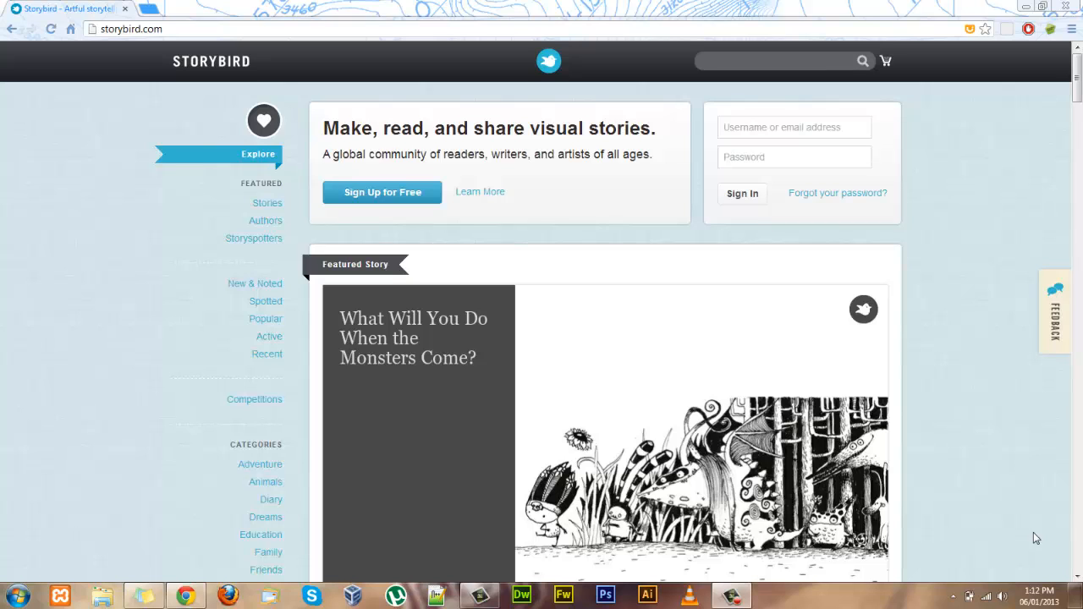
Go to Storybird's Create section and browse the artwork gallery and tag list
{"action": "scroll", "scroll_direction": "down", "scroll_amount": 3}
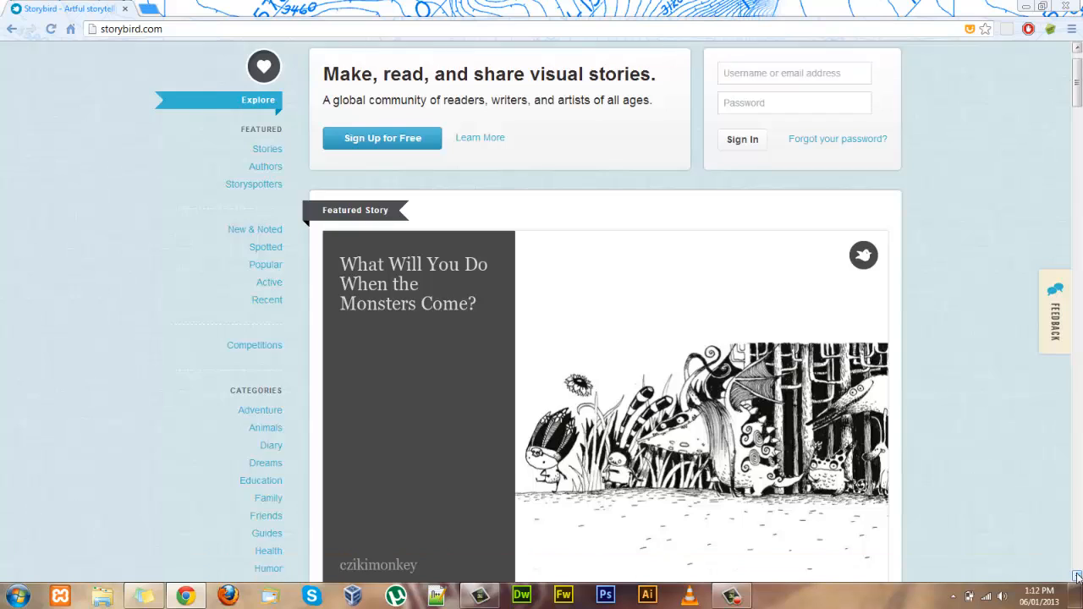
{"action": "scroll", "scroll_direction": "down", "scroll_amount": 3}
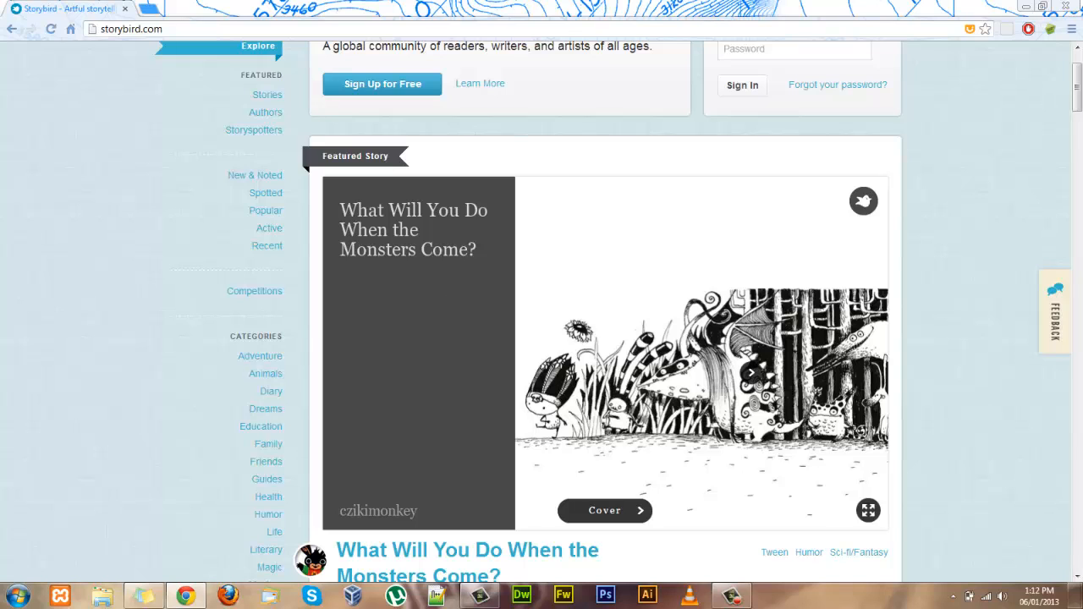
{"action": "left_click", "coordinate": [748, 372]}
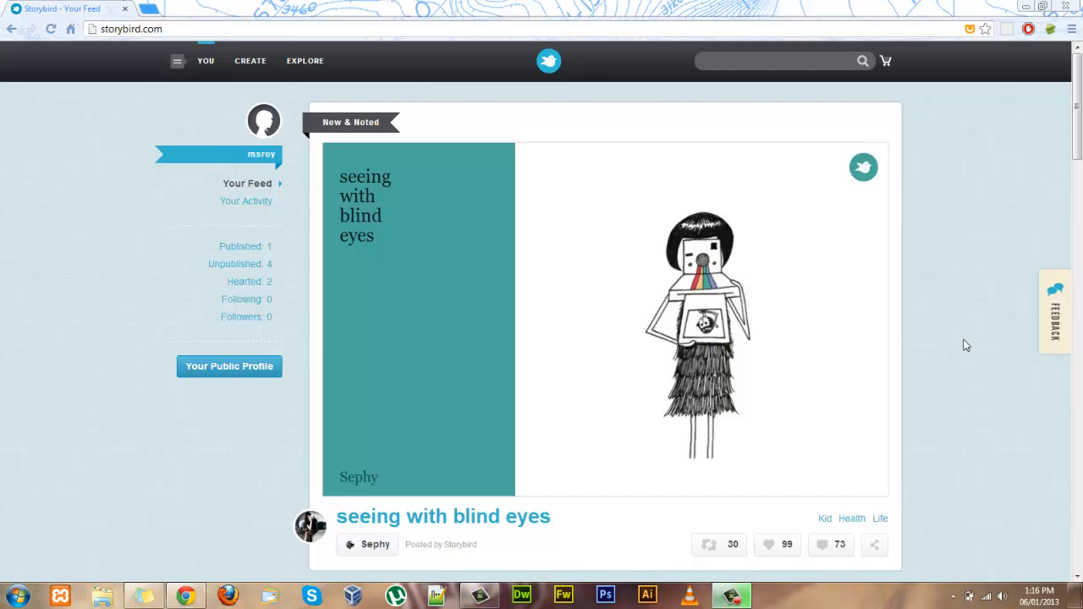
{"action": "mouse_move", "coordinate": [1073, 118]}
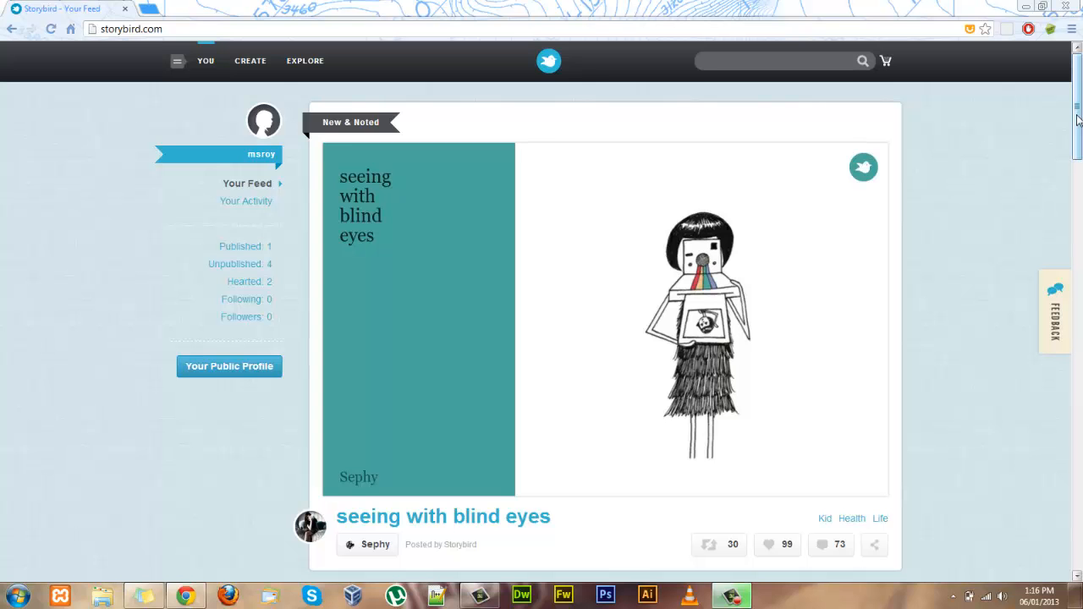
{"action": "scroll", "scroll_direction": "down", "scroll_amount": 3}
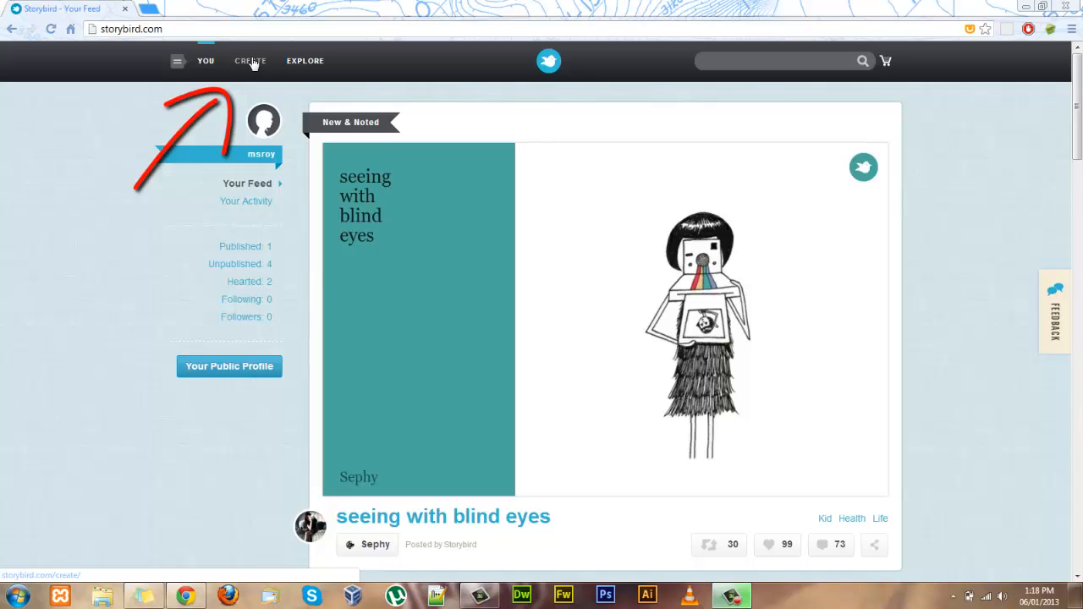
{"action": "left_click", "coordinate": [248, 61]}
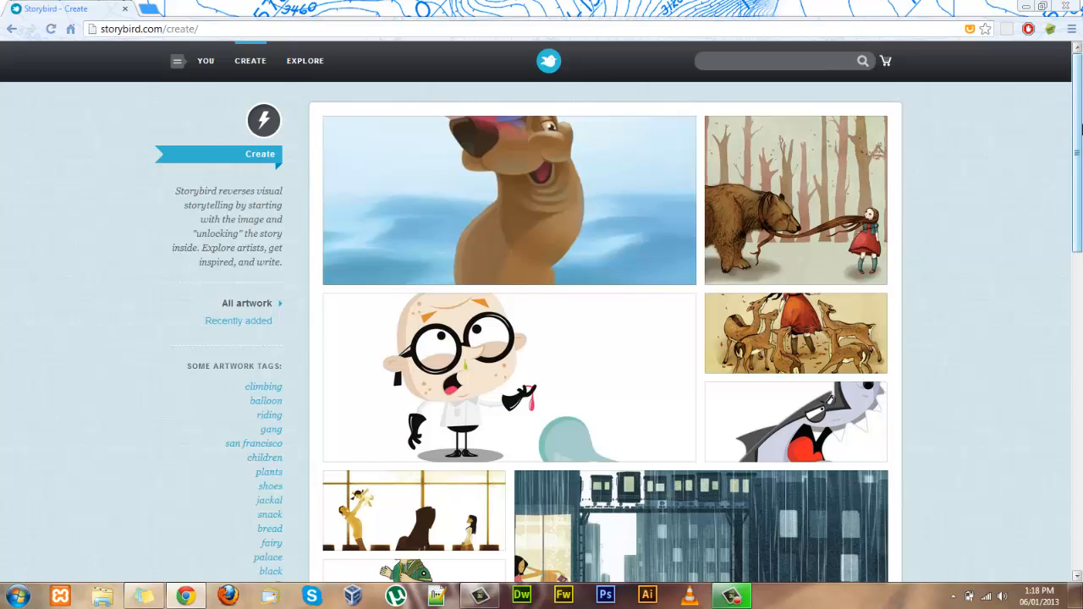
{"action": "scroll", "scroll_direction": "down", "scroll_amount": 3}
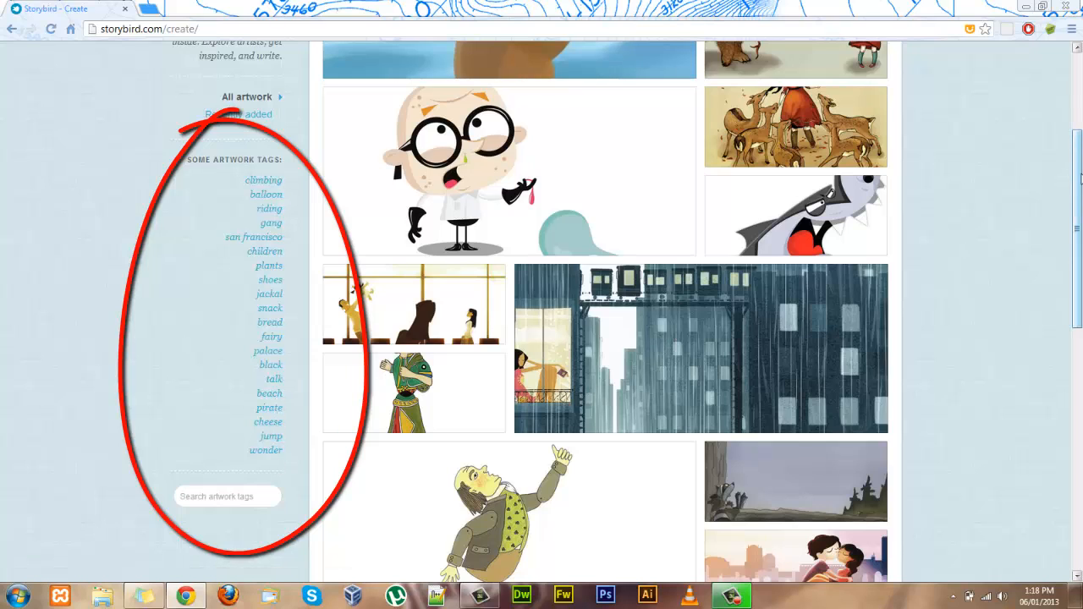
{"action": "mouse_move", "coordinate": [890, 188]}
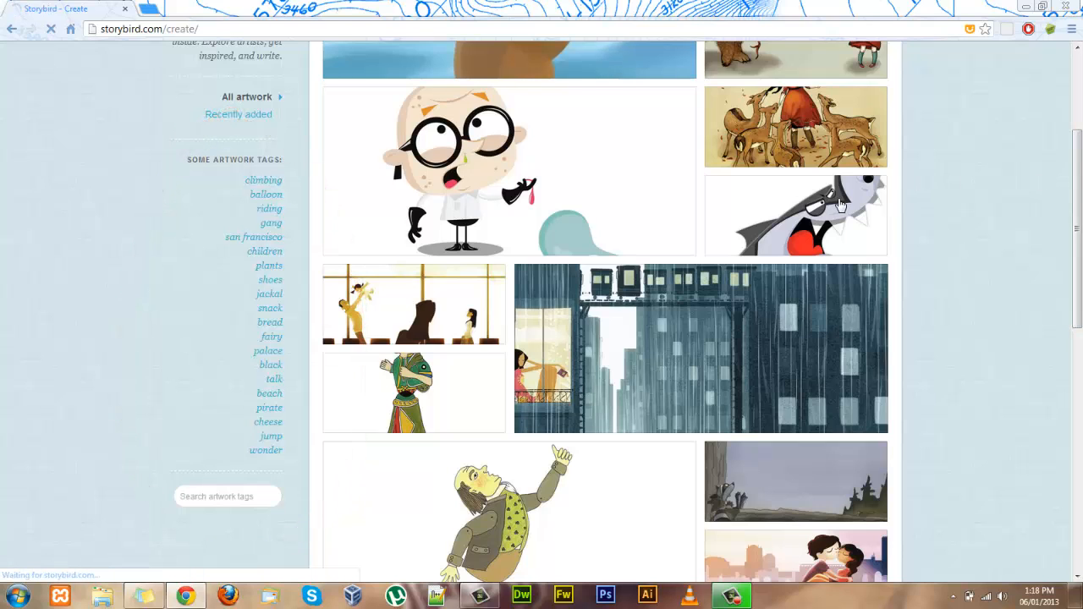
Choose the Great White Shark 1 artwork and use it for a new story
{"action": "left_click", "coordinate": [795, 215]}
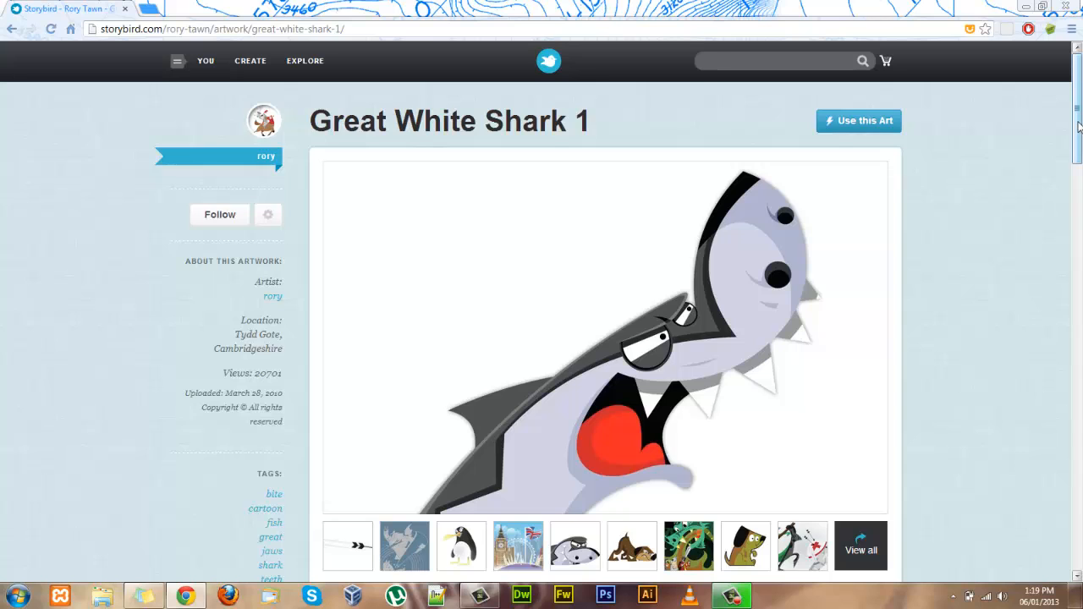
{"action": "scroll", "scroll_direction": "down", "scroll_amount": 3}
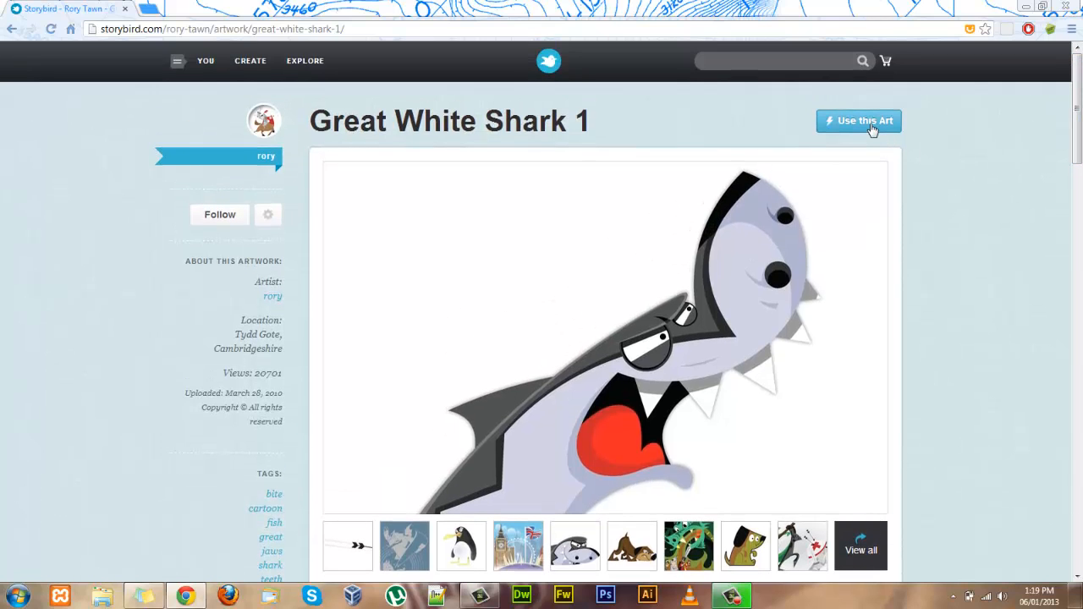
{"action": "left_click", "coordinate": [860, 120]}
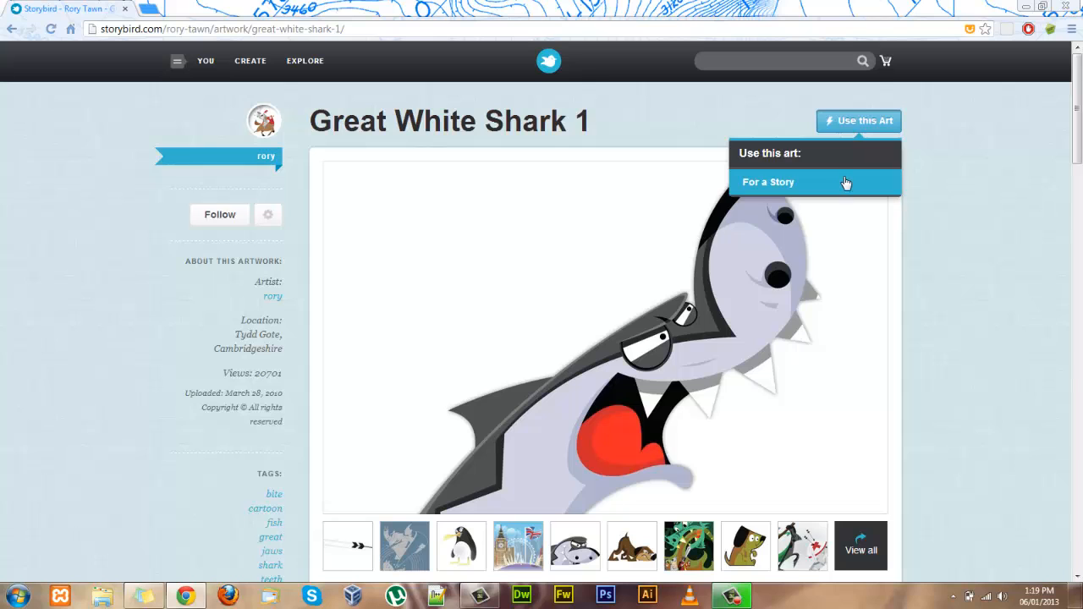
{"action": "left_click", "coordinate": [768, 181]}
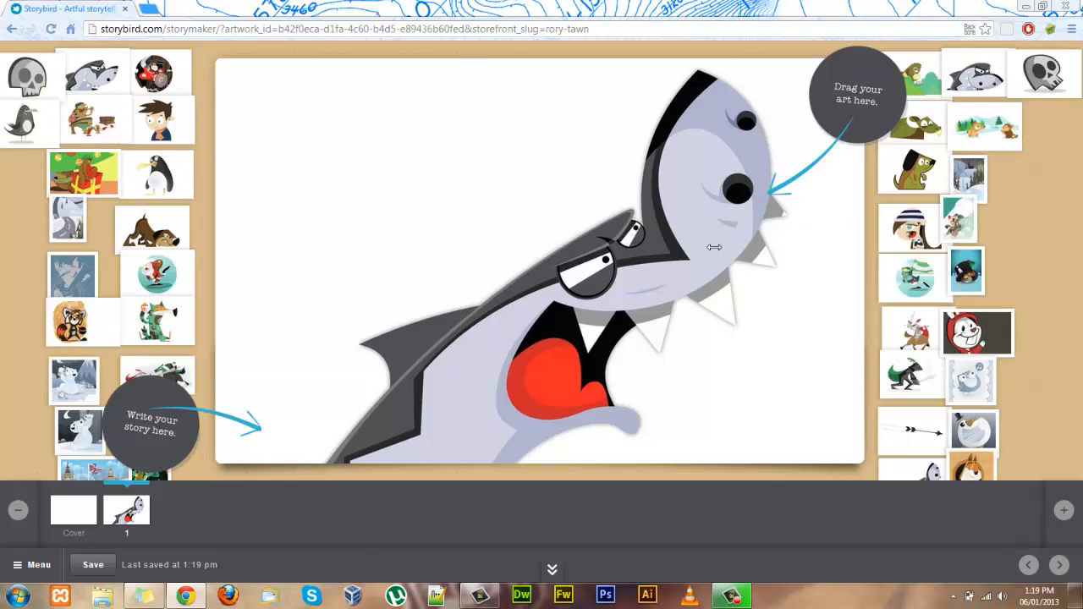
{"action": "mouse_move", "coordinate": [866, 279]}
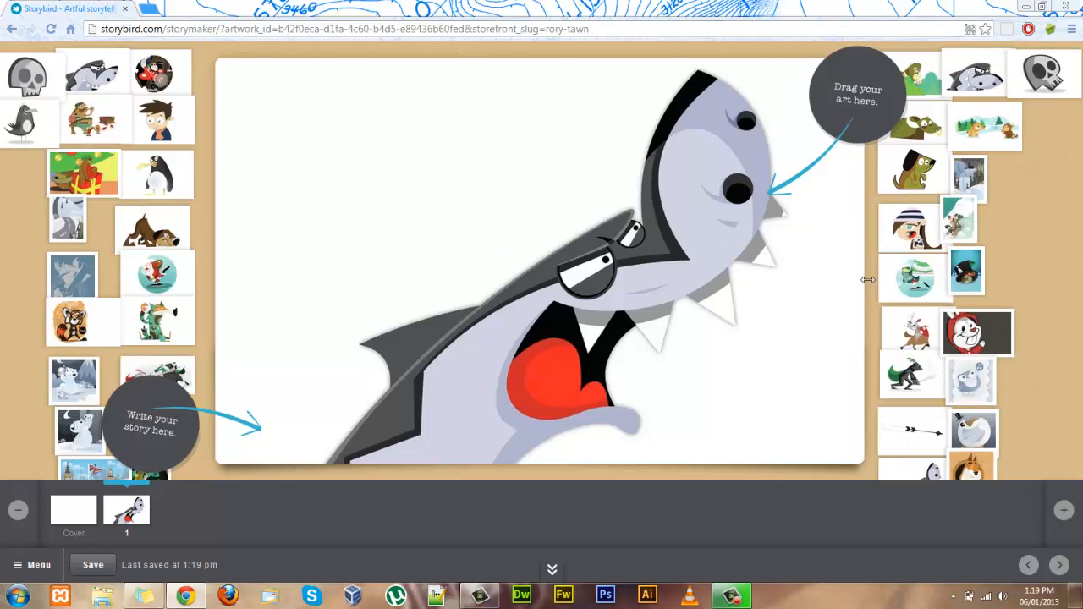
{"action": "mouse_move", "coordinate": [1034, 540]}
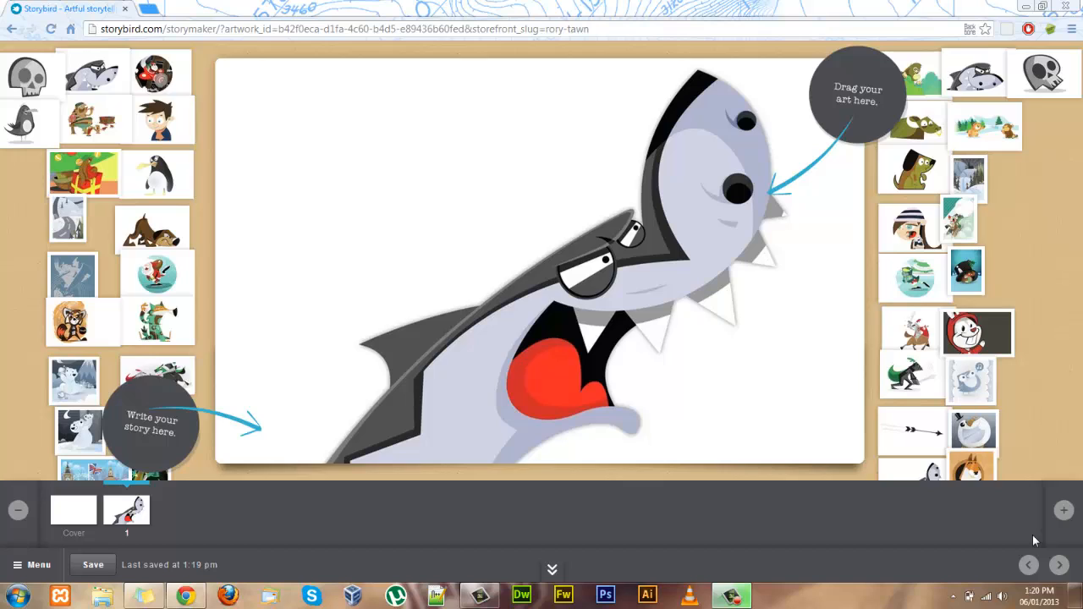
{"action": "mouse_move", "coordinate": [675, 251]}
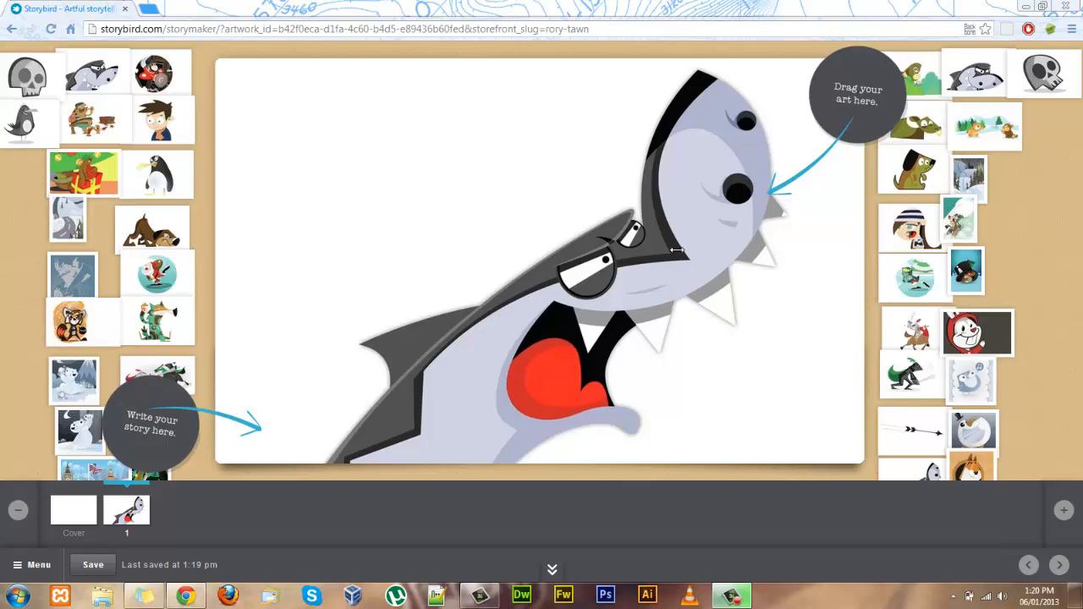
{"action": "mouse_move", "coordinate": [447, 278]}
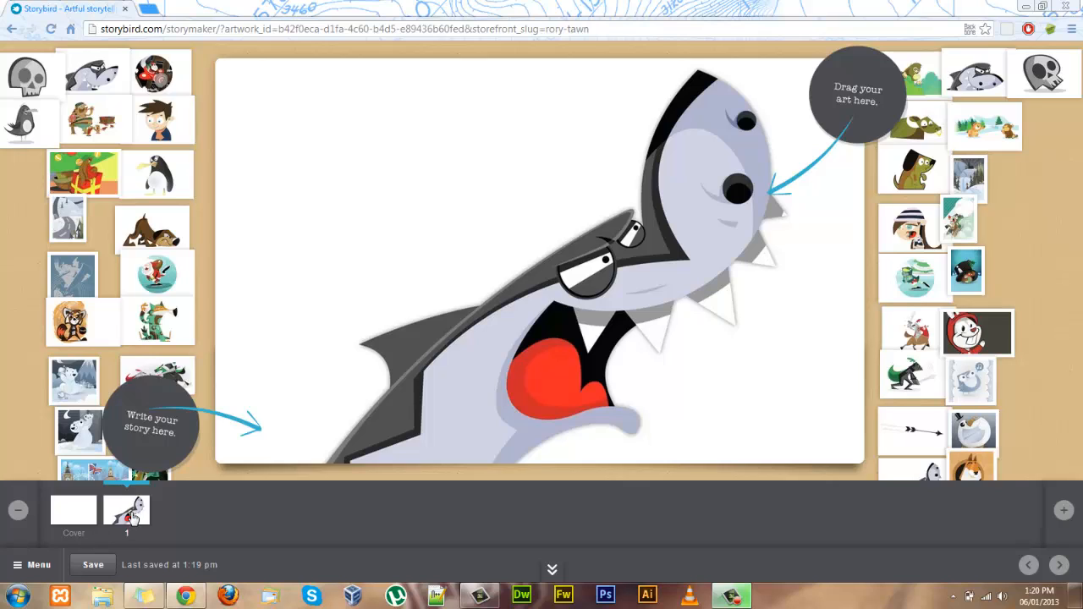
{"action": "mouse_move", "coordinate": [395, 335]}
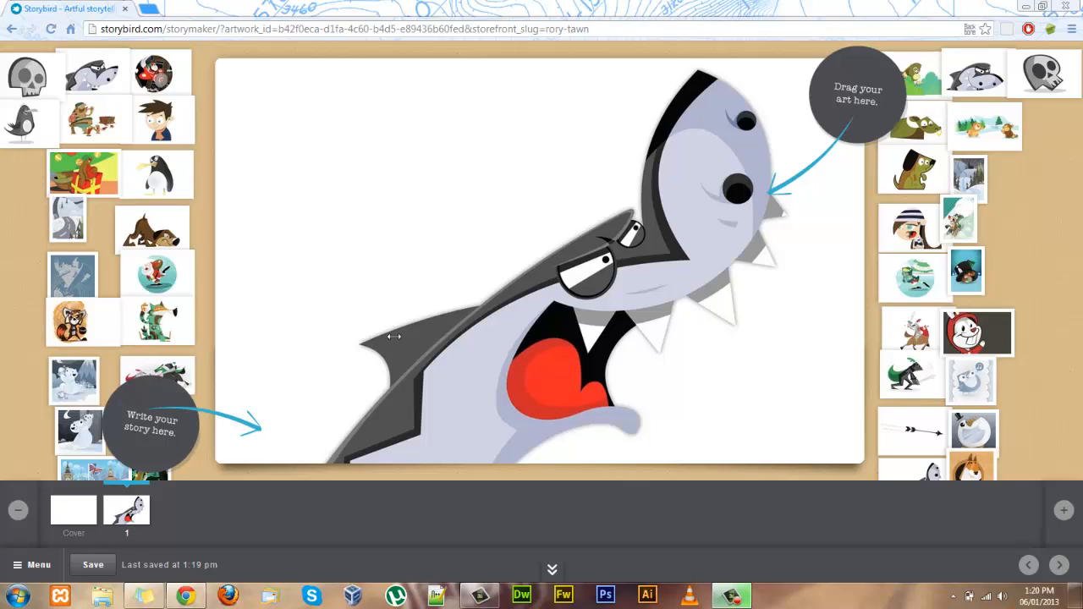
{"action": "mouse_move", "coordinate": [626, 296]}
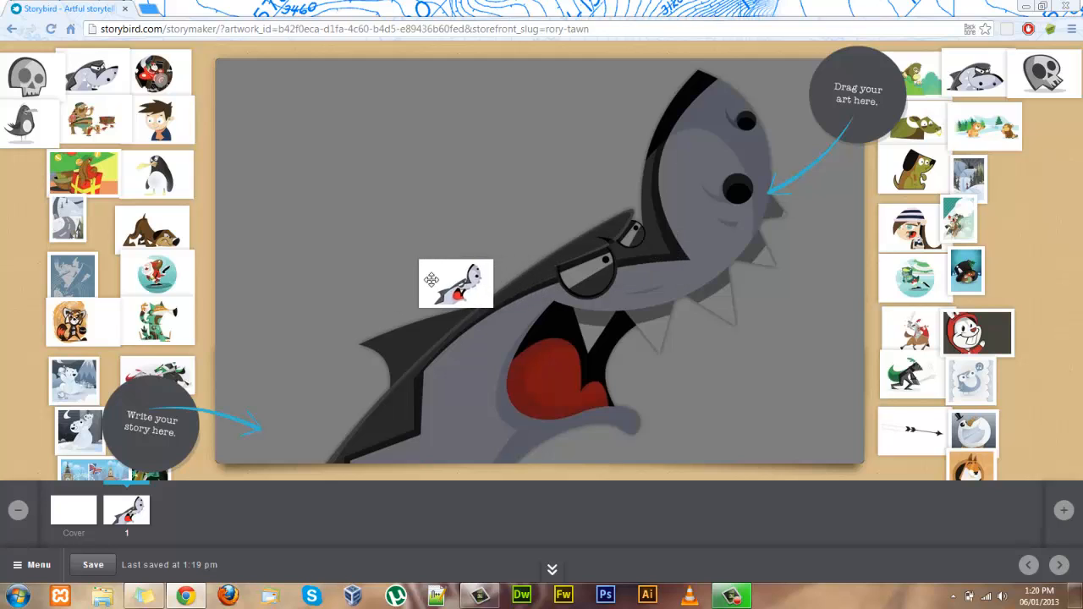
Place the shark art on the left half of page one, leaving the right for text
{"action": "left_click_drag", "start_coordinate": [453, 284], "coordinate": [518, 246]}
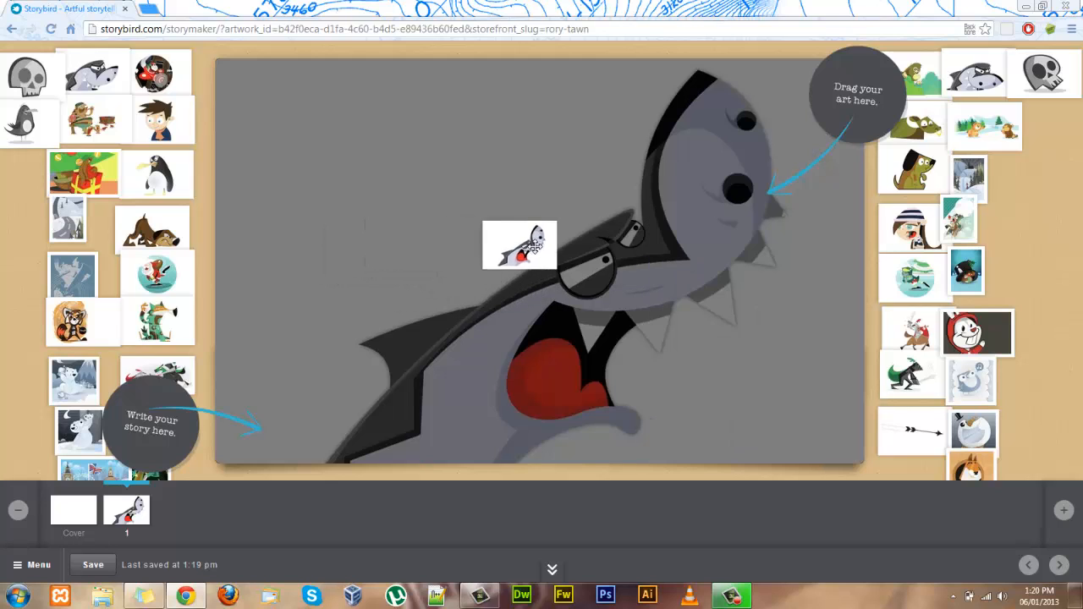
{"action": "left_click_drag", "start_coordinate": [520, 246], "coordinate": [680, 251]}
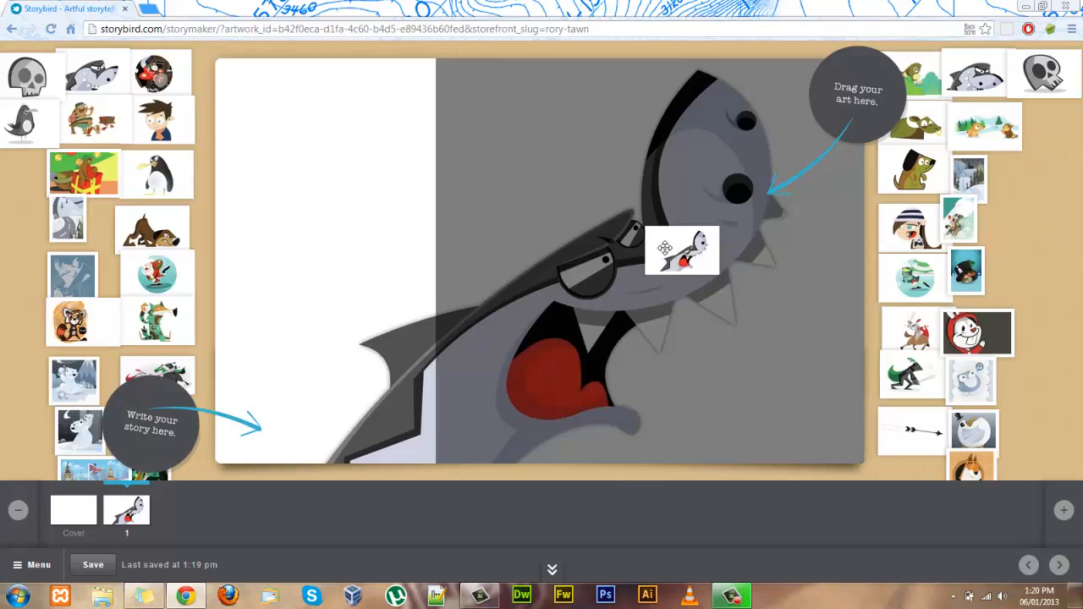
{"action": "left_click_drag", "start_coordinate": [681, 251], "coordinate": [541, 160]}
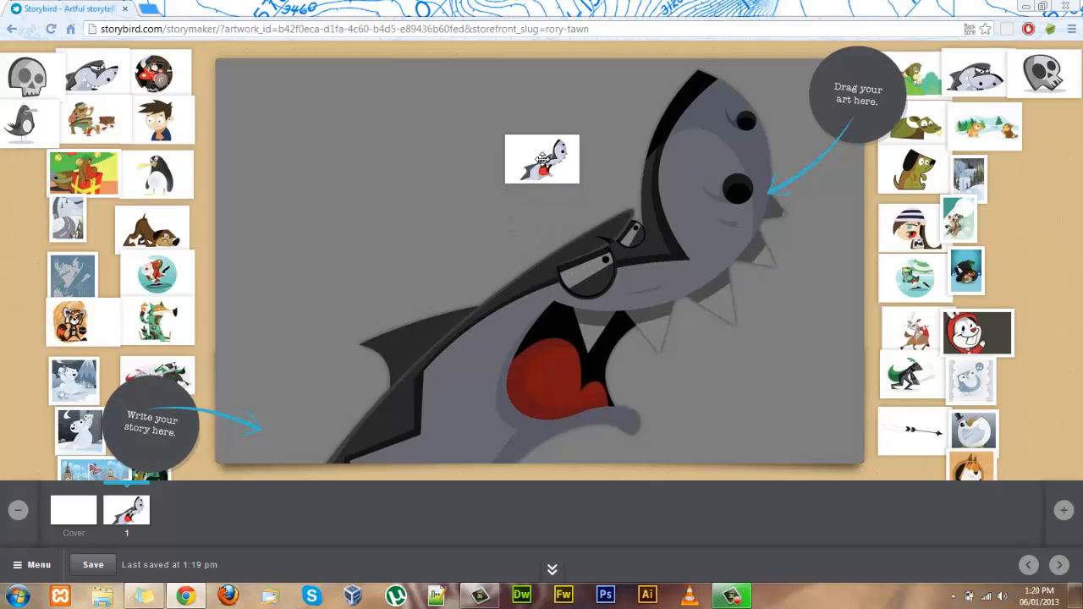
{"action": "left_click_drag", "start_coordinate": [542, 159], "coordinate": [511, 402]}
{"action": "type", "text": "Type you"}
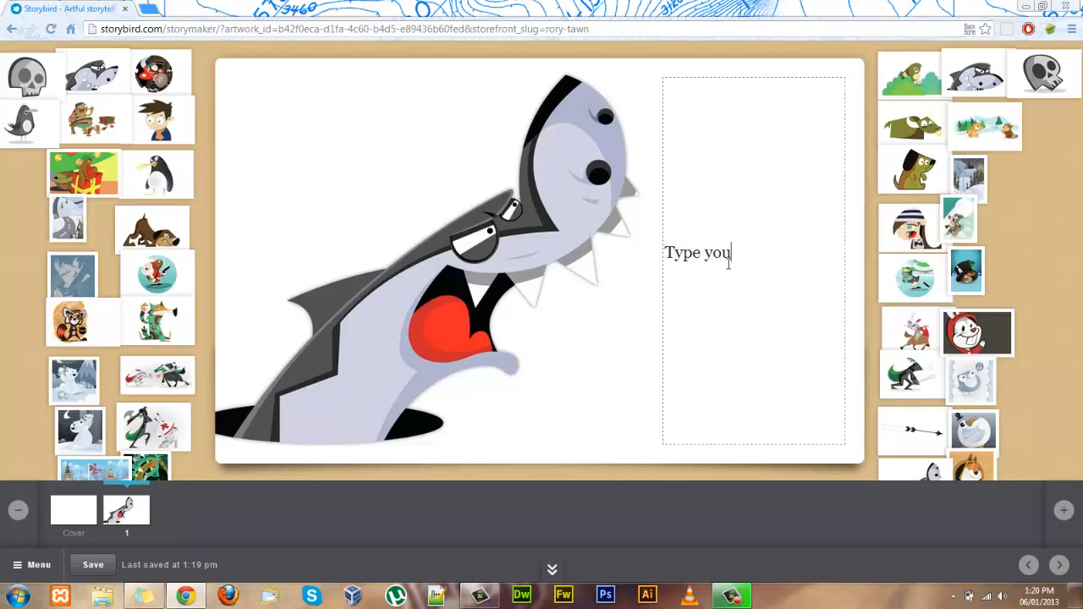
Finish the line 'Type your story here.' in page one's text box
{"action": "type", "text": "r story here."}
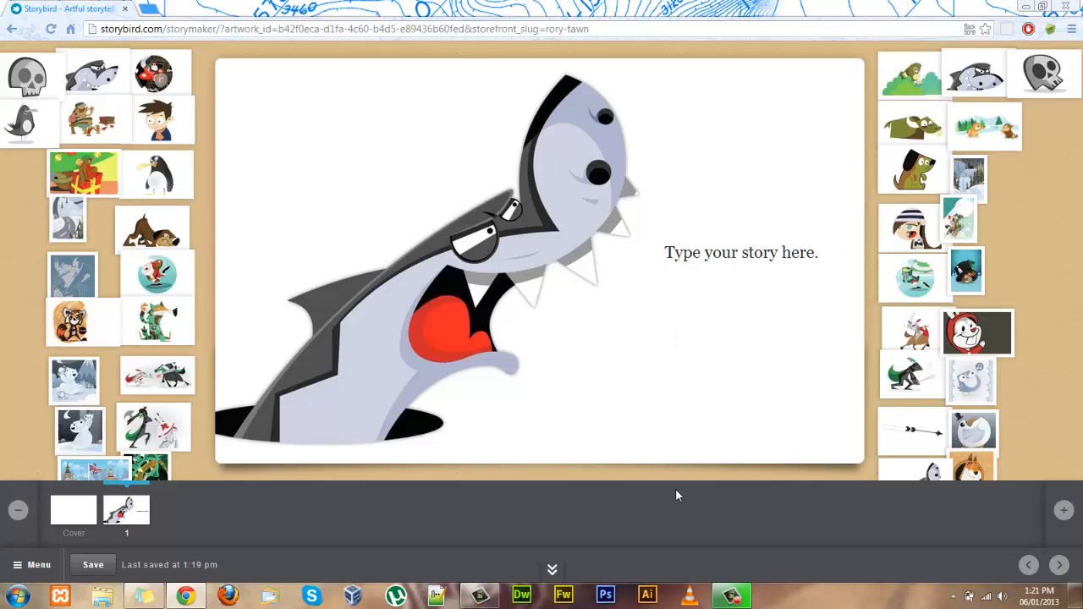
{"action": "mouse_move", "coordinate": [907, 521]}
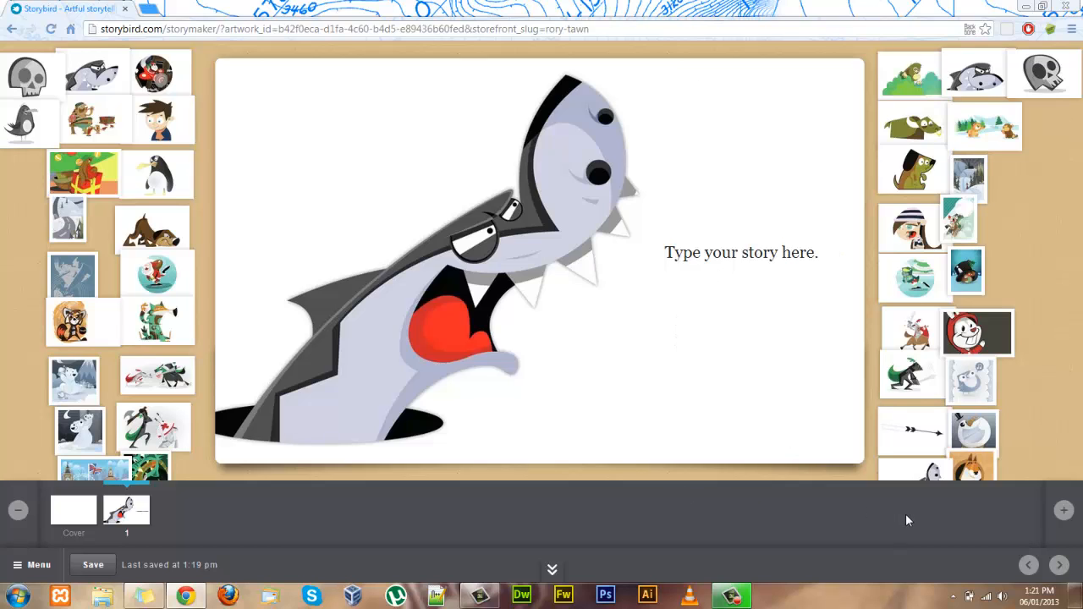
{"action": "mouse_move", "coordinate": [1063, 511]}
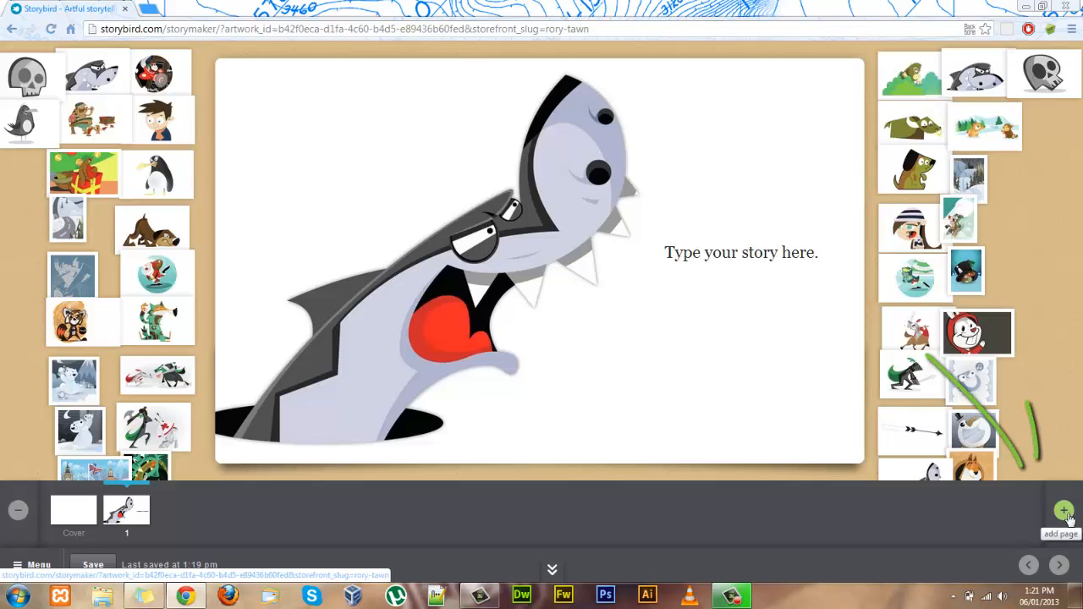
Add a second page with another shark artwork placed above the text area
{"action": "left_click", "coordinate": [1063, 511]}
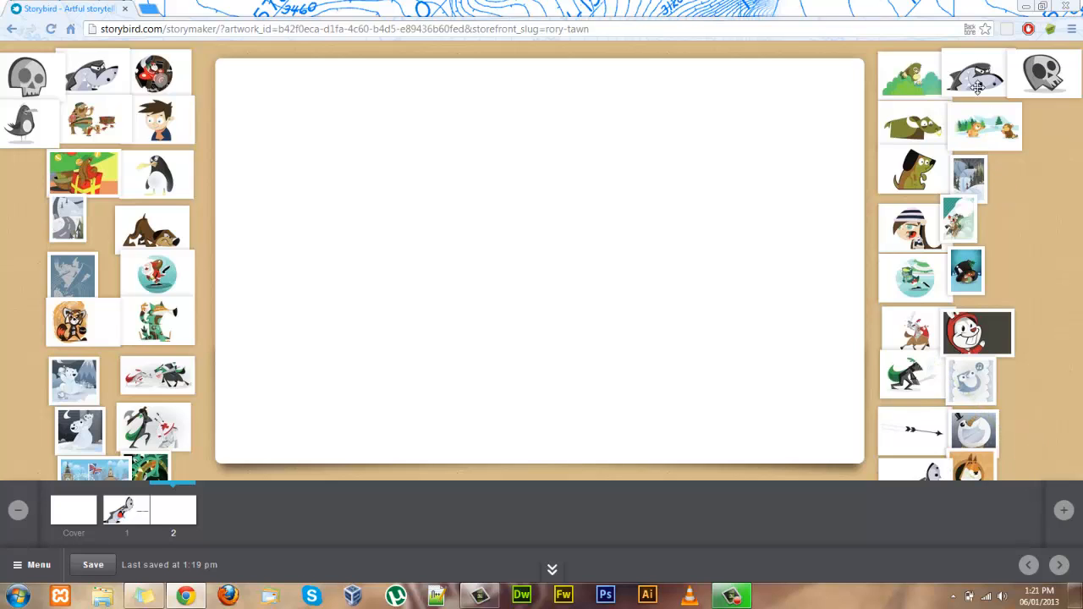
{"action": "left_click_drag", "start_coordinate": [973, 82], "coordinate": [567, 291]}
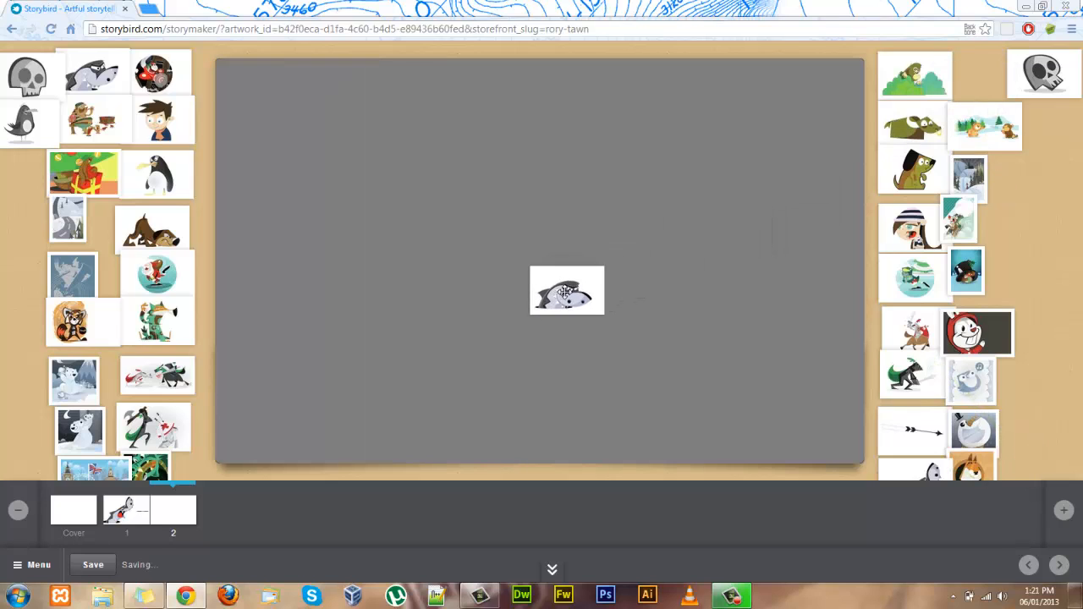
{"action": "left_click_drag", "start_coordinate": [567, 291], "coordinate": [512, 116]}
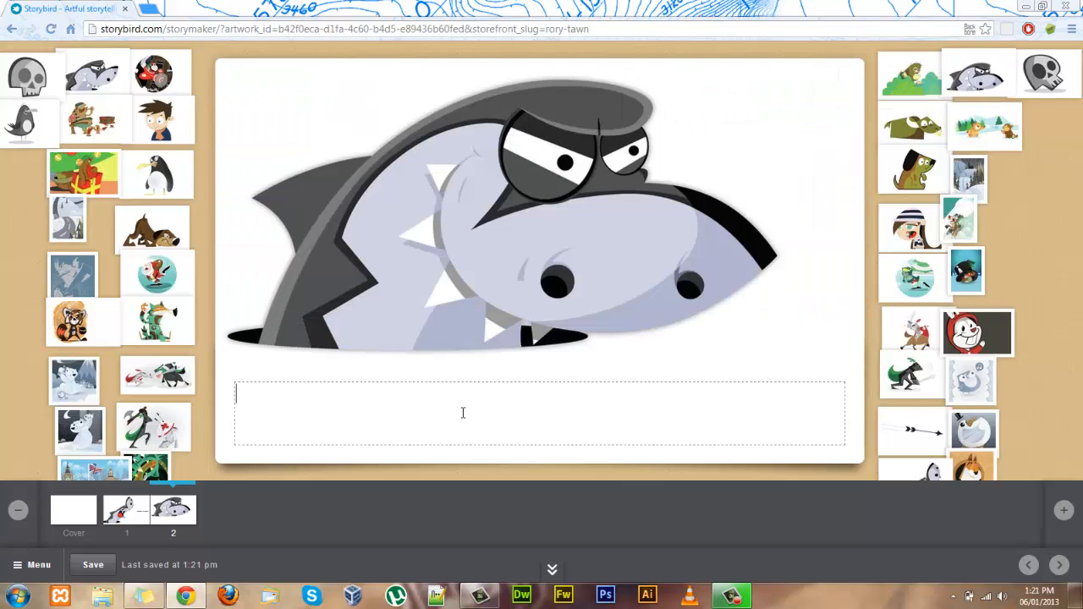
Caption page two with 'Continue typing!' below the shark picture
{"action": "type", "text": "Cont"}
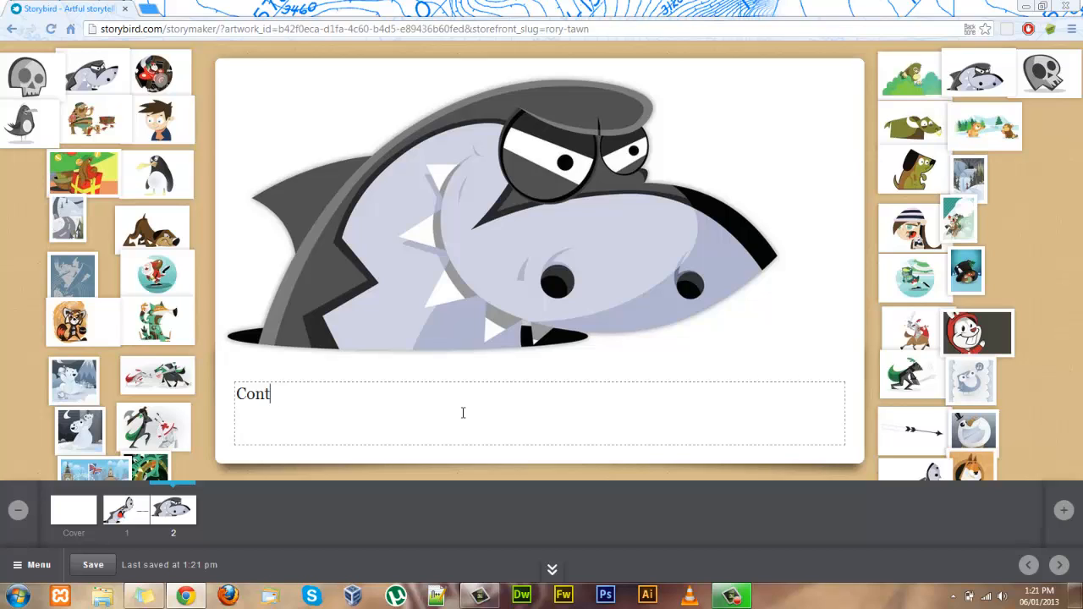
{"action": "type", "text": "inue t"}
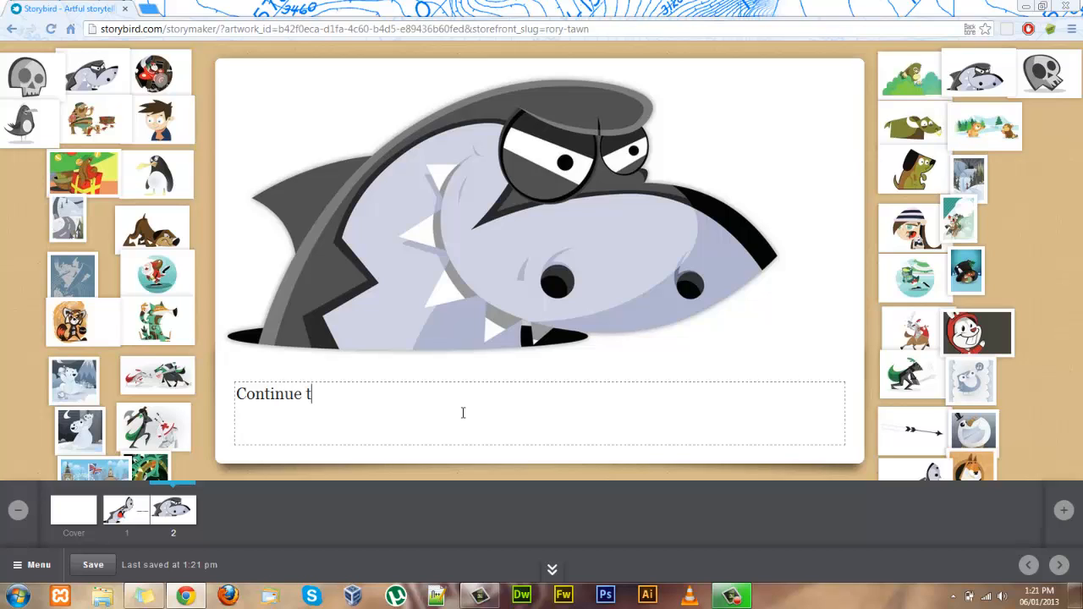
{"action": "type", "text": "yping!"}
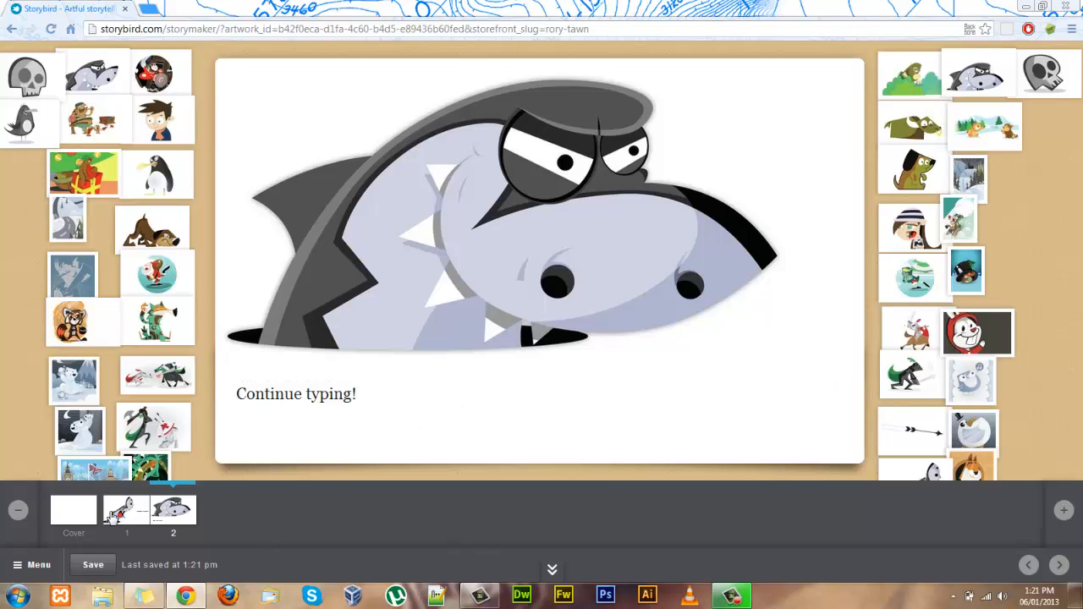
{"action": "mouse_move", "coordinate": [75, 518]}
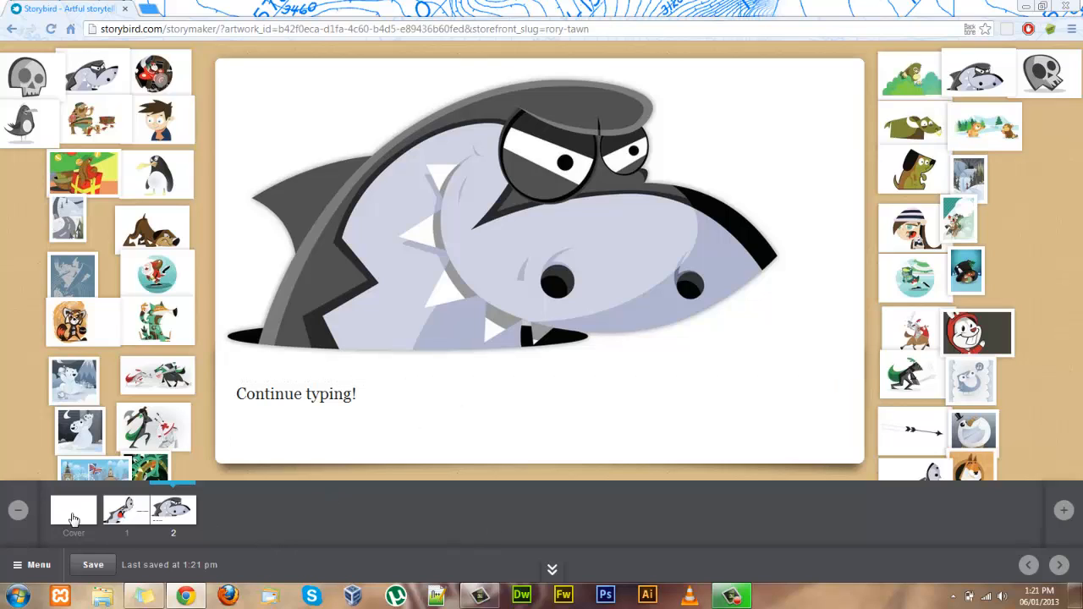
Go to the story's cover page showing Classic, Landscape, Journal and Iconic styles
{"action": "left_click", "coordinate": [73, 511]}
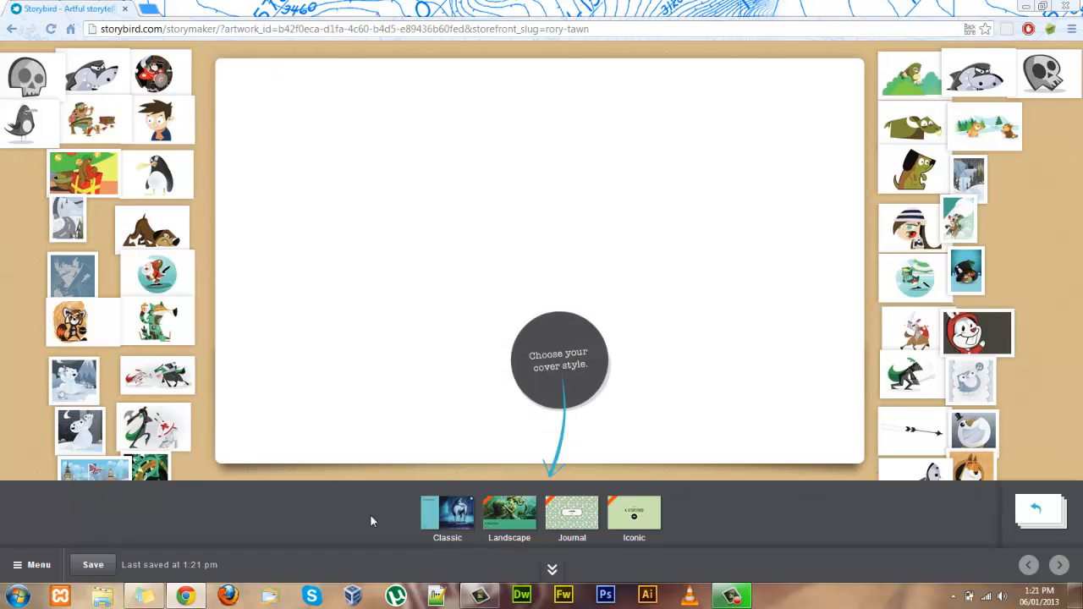
{"action": "mouse_move", "coordinate": [452, 528]}
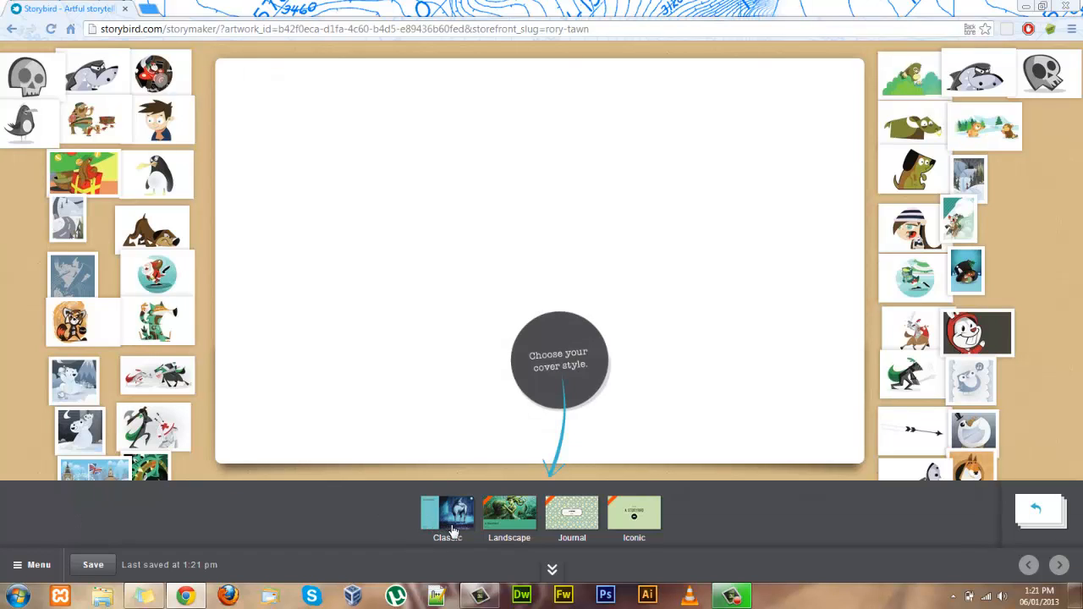
{"action": "mouse_move", "coordinate": [531, 511]}
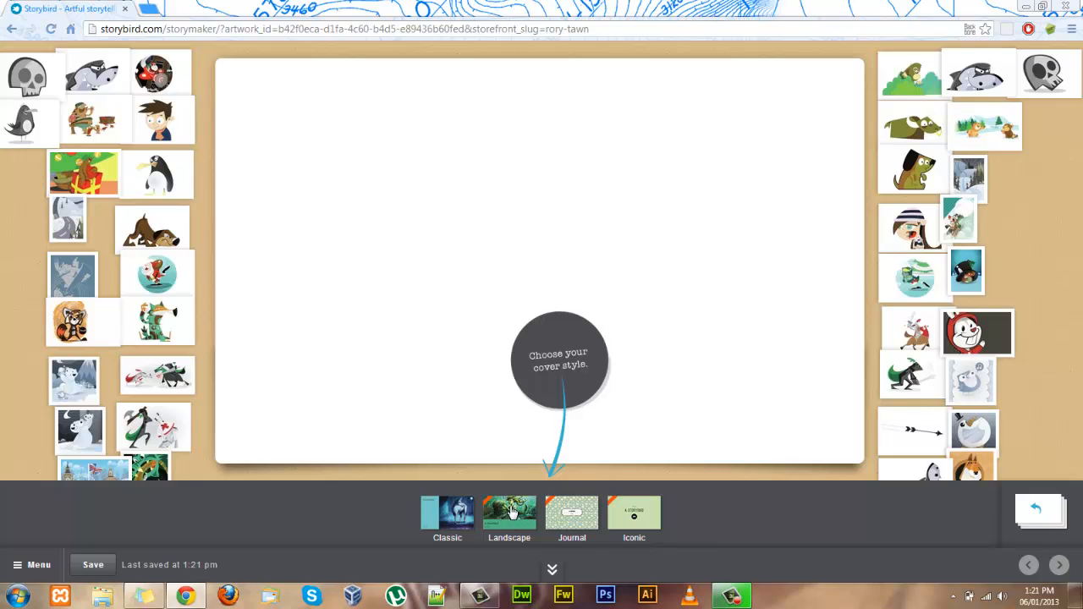
{"action": "mouse_move", "coordinate": [579, 528]}
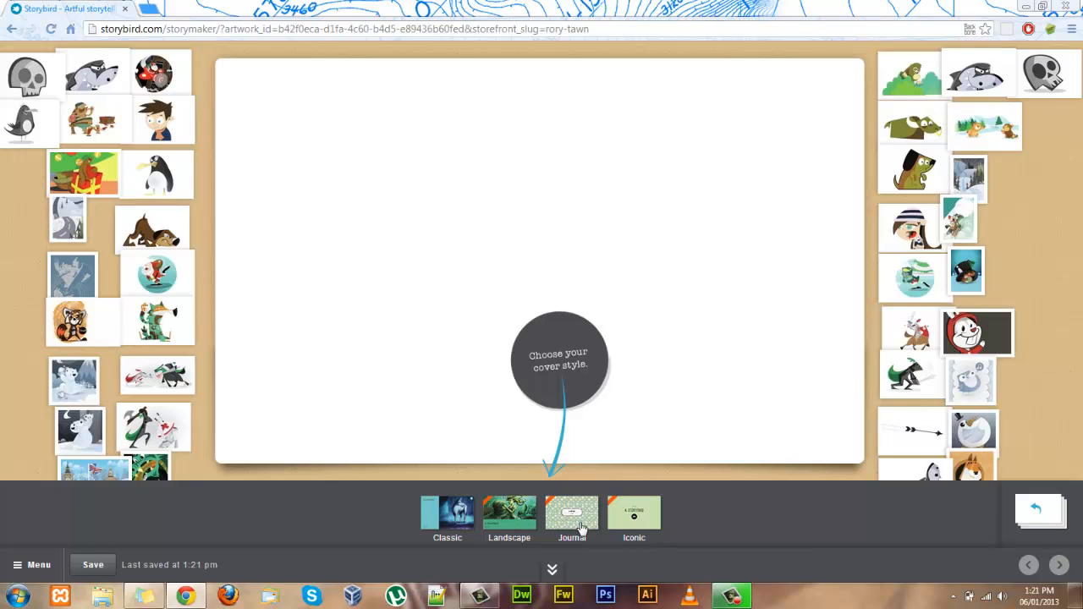
{"action": "mouse_move", "coordinate": [636, 528]}
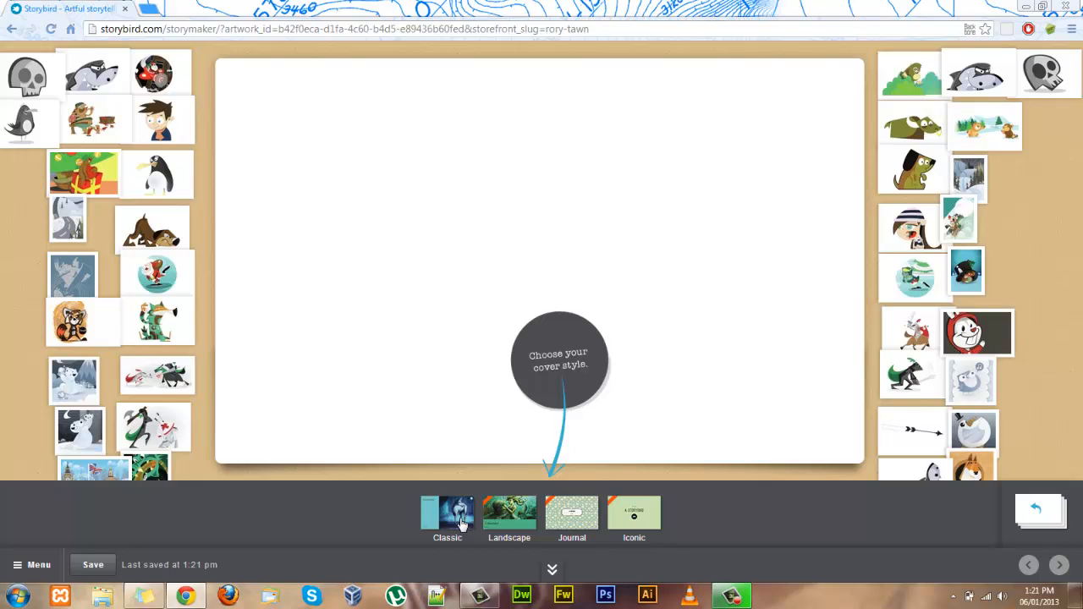
Make a Classic penguin cover with a gold band and the title 'Title'
{"action": "left_click", "coordinate": [447, 511]}
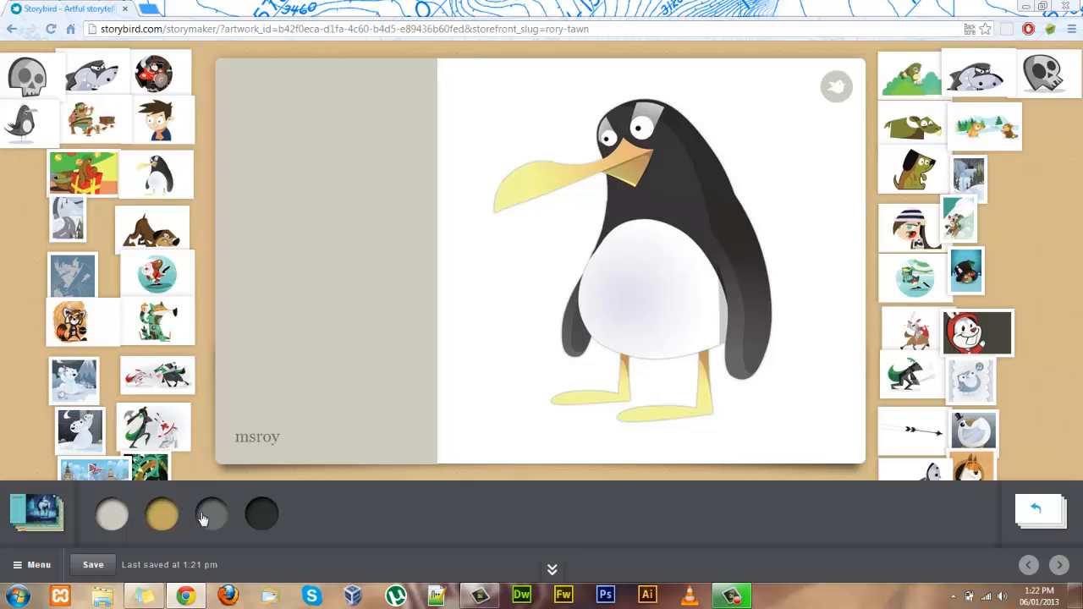
{"action": "left_click", "coordinate": [260, 515]}
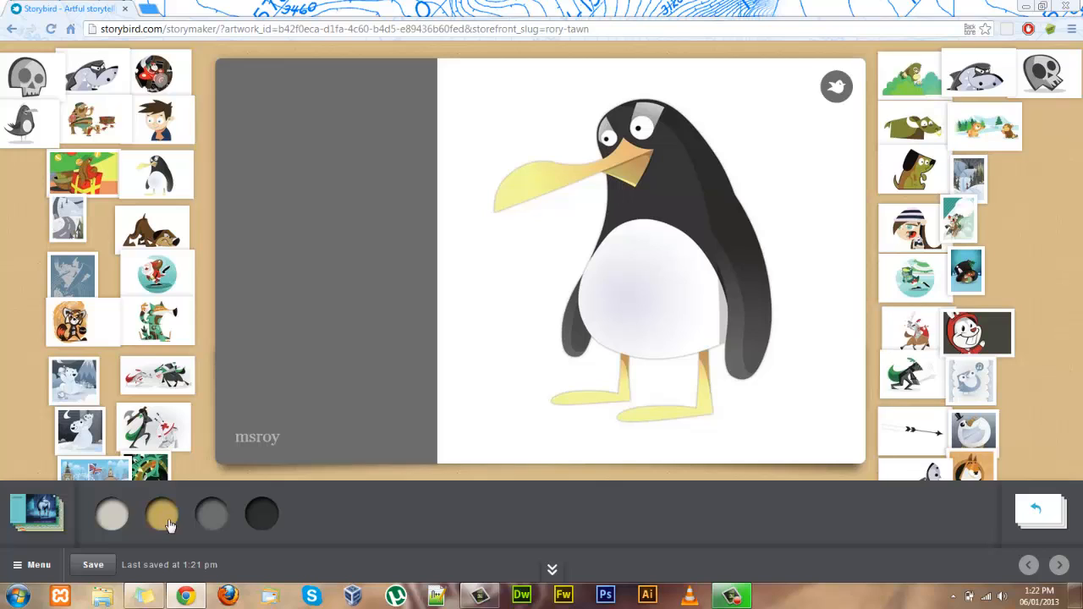
{"action": "left_click", "coordinate": [163, 514]}
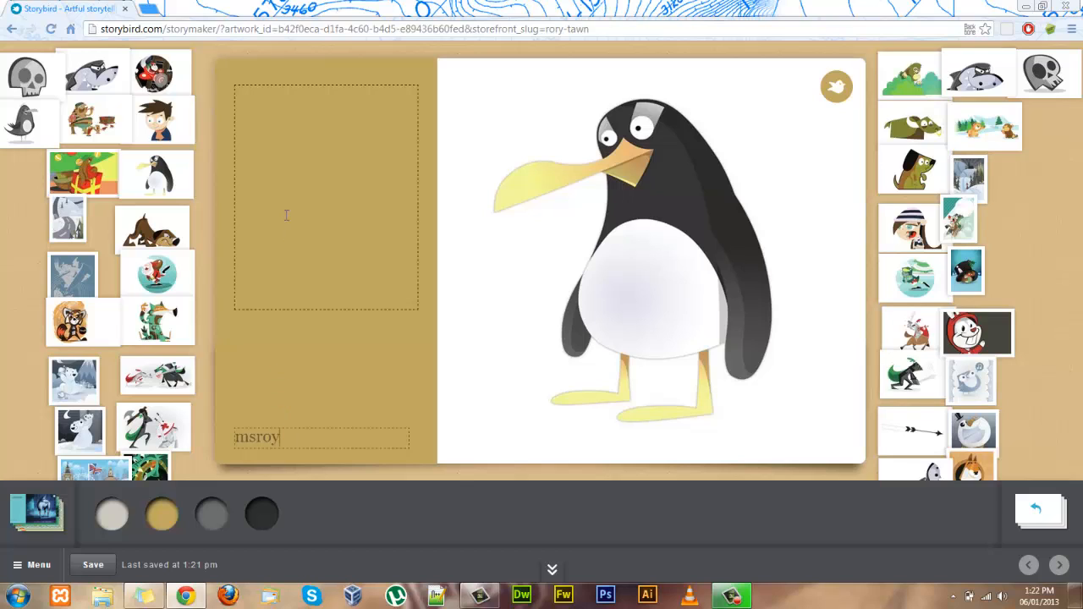
{"action": "type", "text": "Ti"}
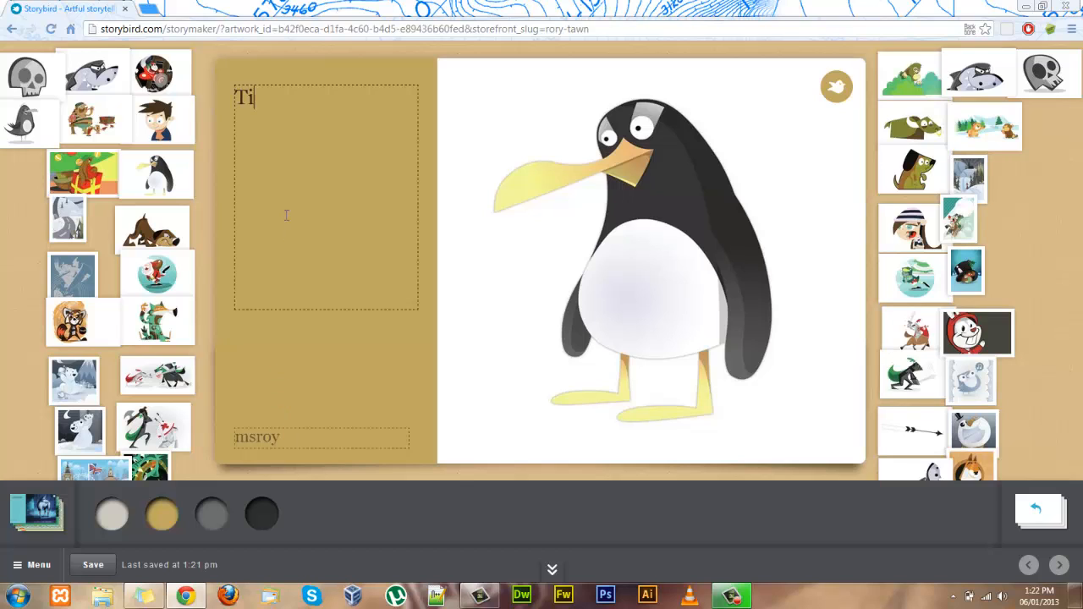
{"action": "type", "text": "tle"}
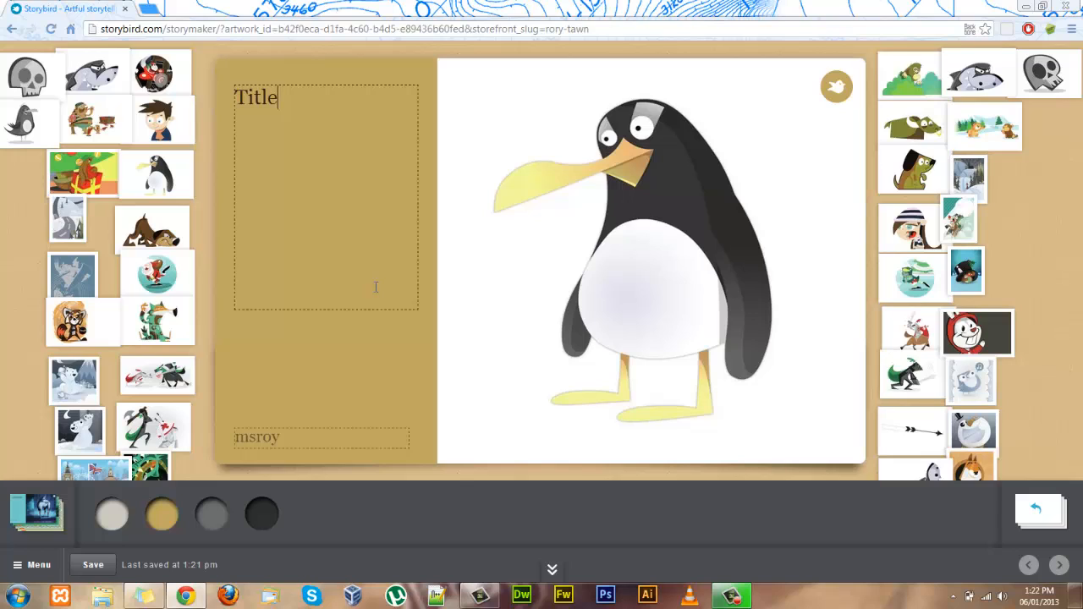
{"action": "mouse_move", "coordinate": [439, 359]}
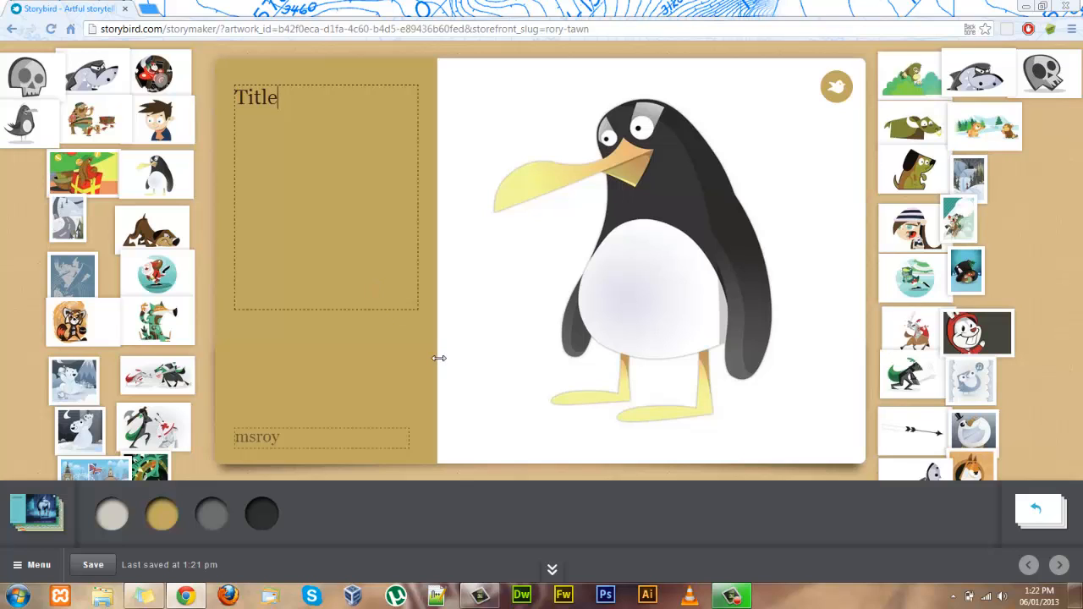
{"action": "mouse_move", "coordinate": [375, 363]}
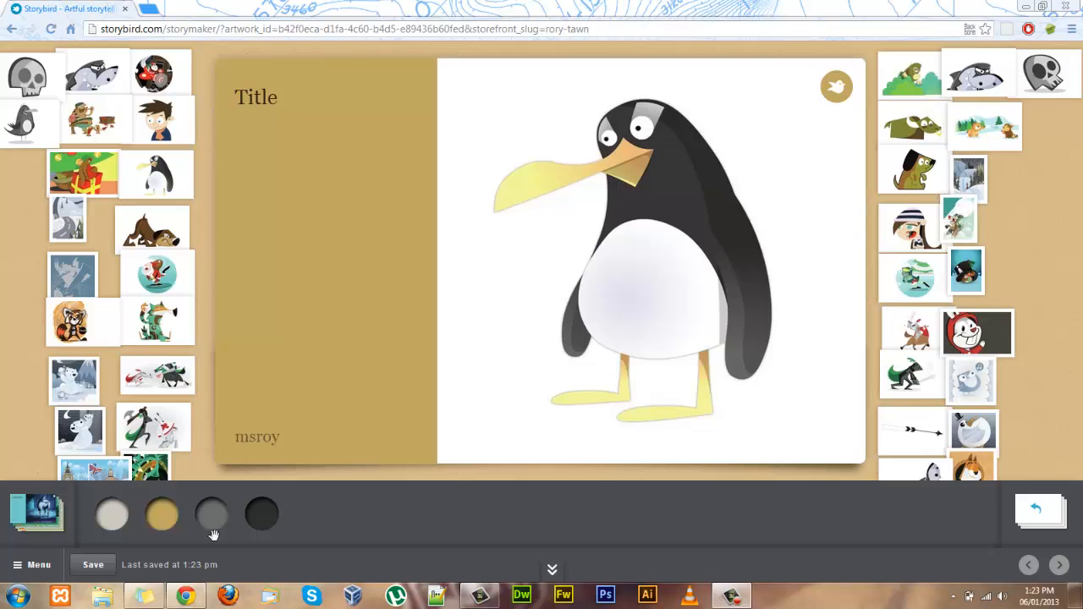
Show the story menu with Invite collaborator, Publish and Save & close
{"action": "left_click", "coordinate": [34, 565]}
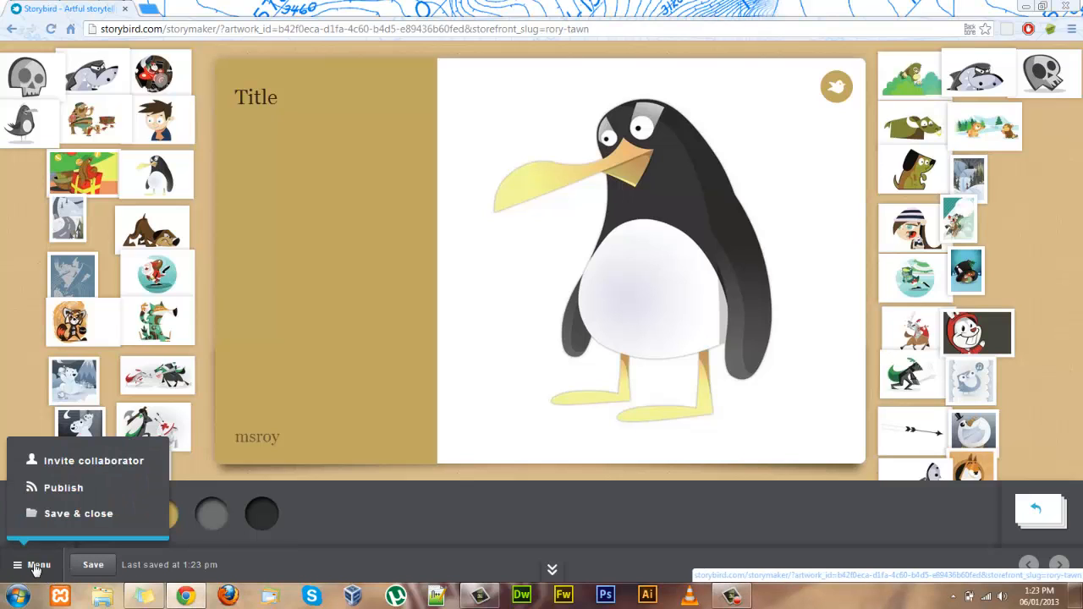
{"action": "mouse_move", "coordinate": [78, 515]}
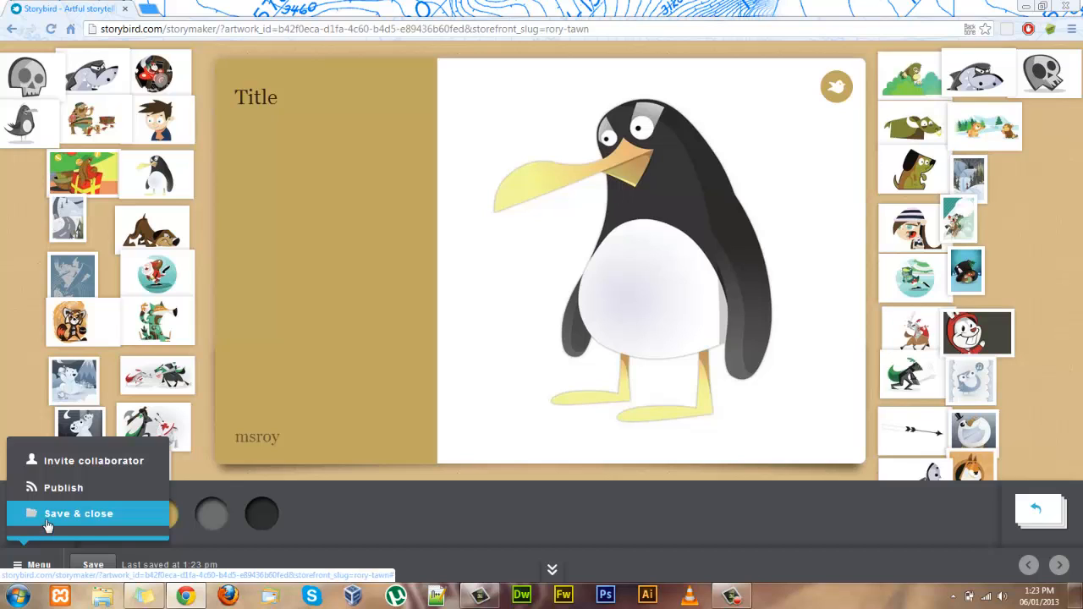
{"action": "mouse_move", "coordinate": [81, 460]}
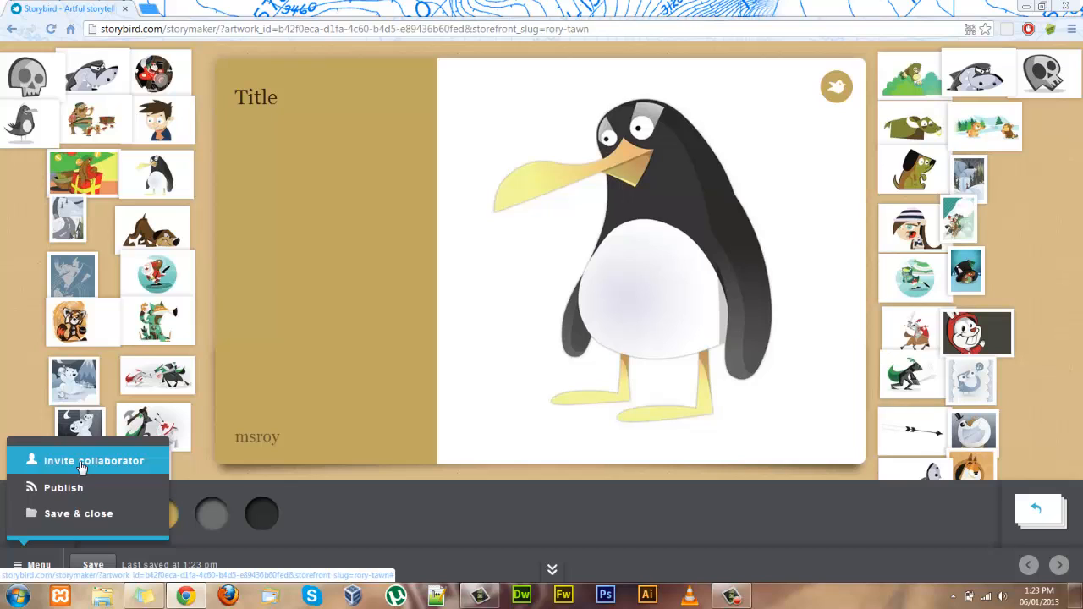
{"action": "mouse_move", "coordinate": [66, 487]}
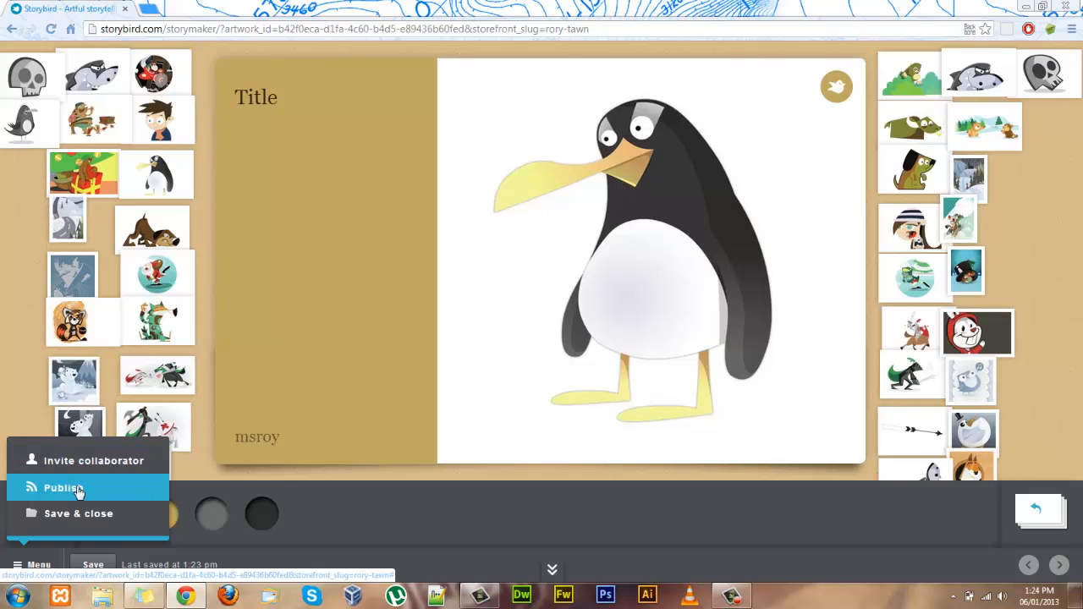
Publish the story and review Story details, expanding the 'This is for' choices
{"action": "left_click", "coordinate": [61, 487]}
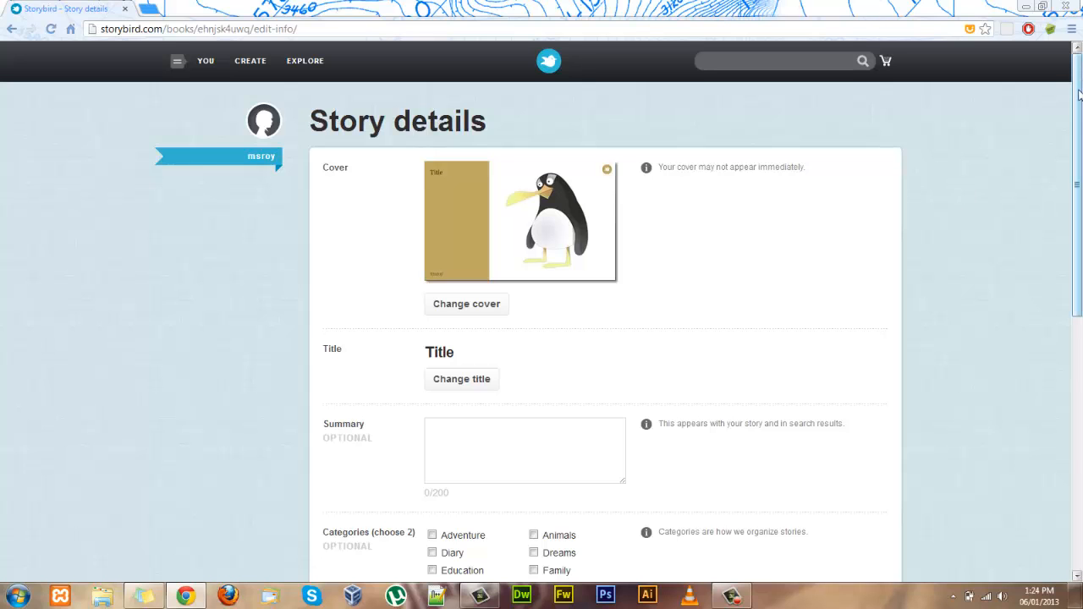
{"action": "scroll", "scroll_direction": "down", "scroll_amount": 3}
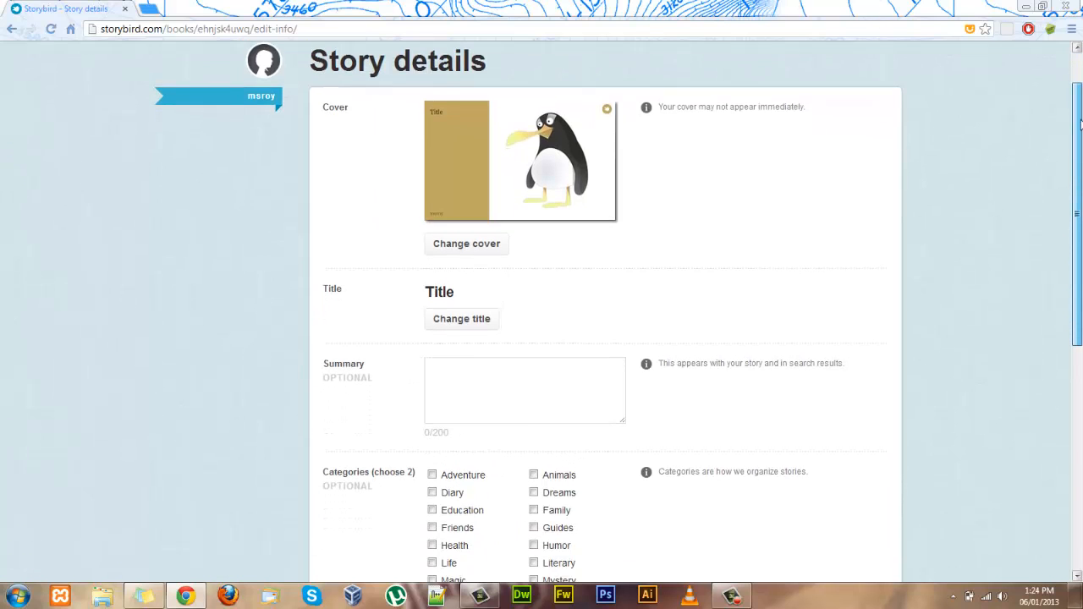
{"action": "scroll", "scroll_direction": "down", "scroll_amount": 3}
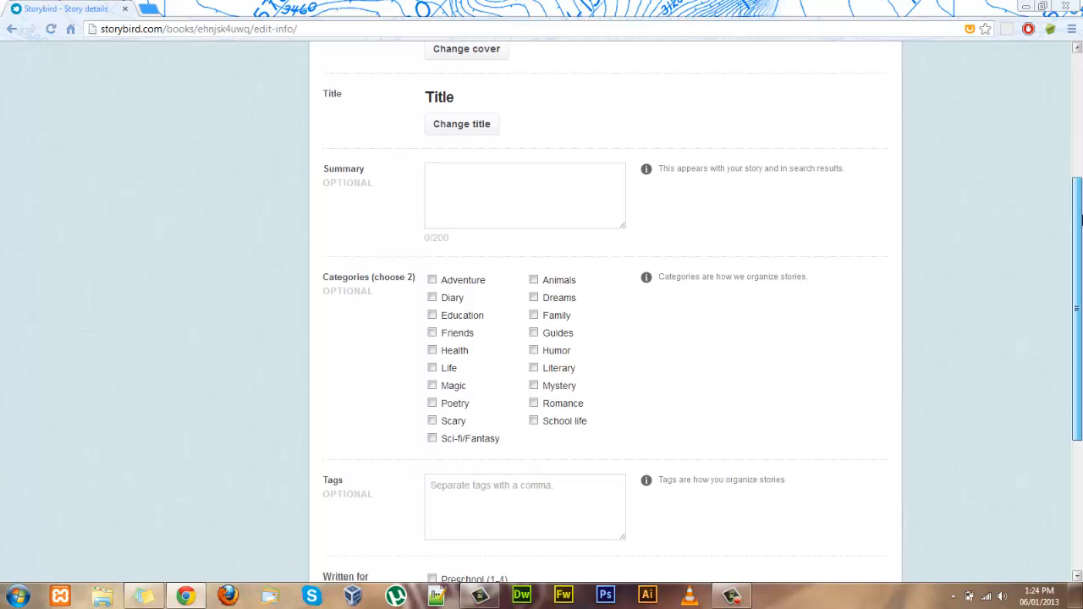
{"action": "mouse_move", "coordinate": [531, 269]}
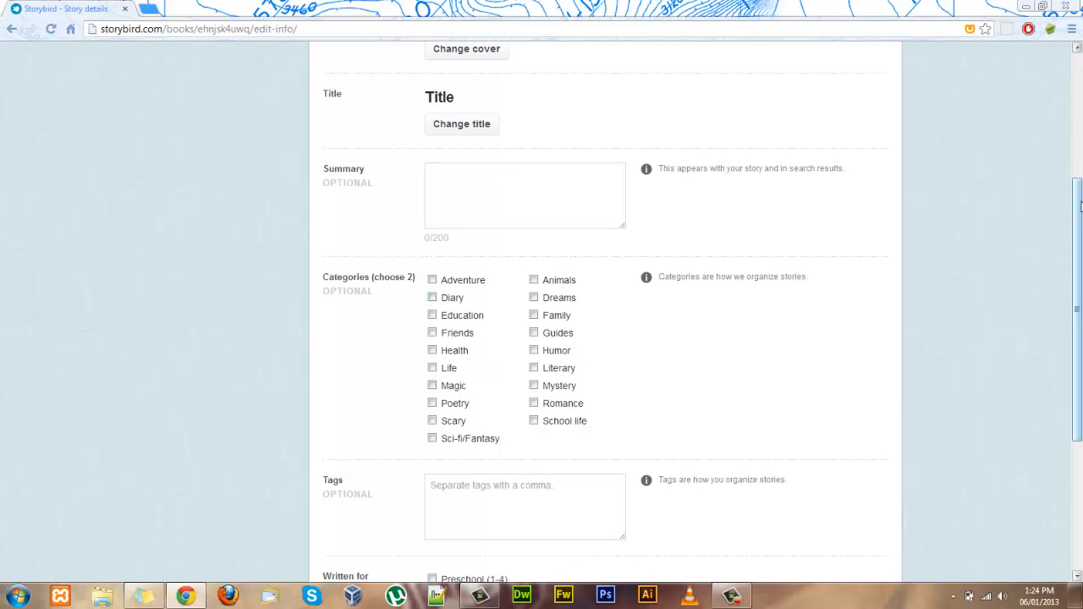
{"action": "scroll", "scroll_direction": "down", "scroll_amount": 3}
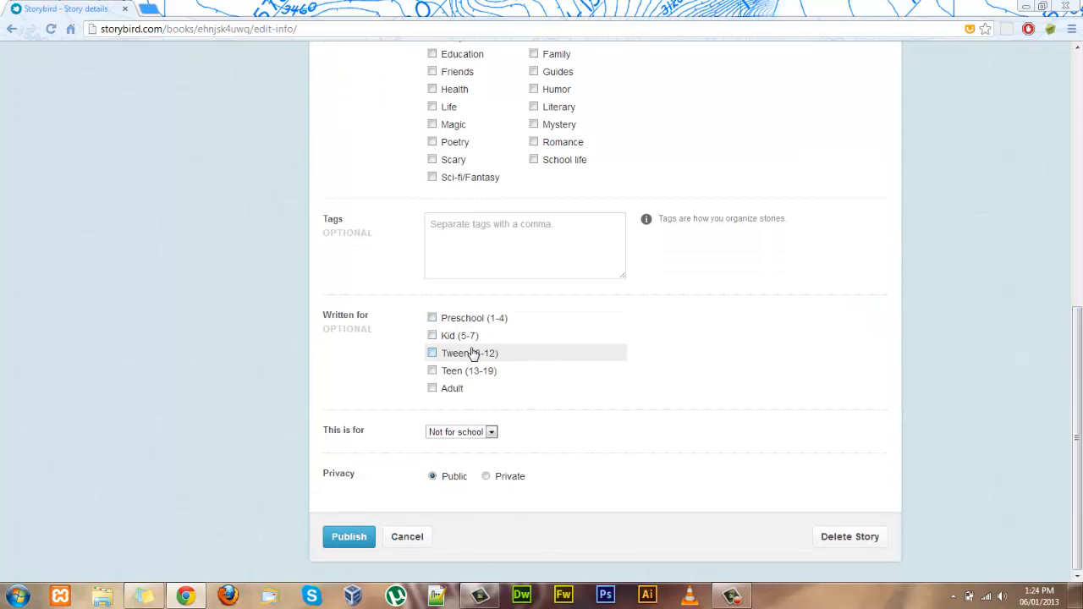
{"action": "mouse_move", "coordinate": [535, 366]}
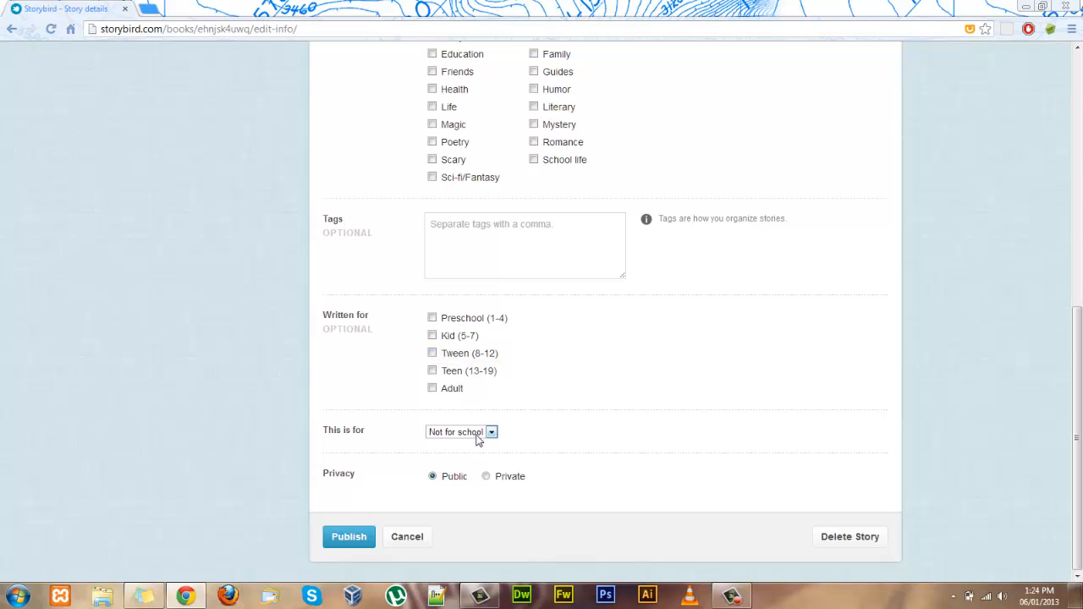
{"action": "left_click", "coordinate": [348, 537]}
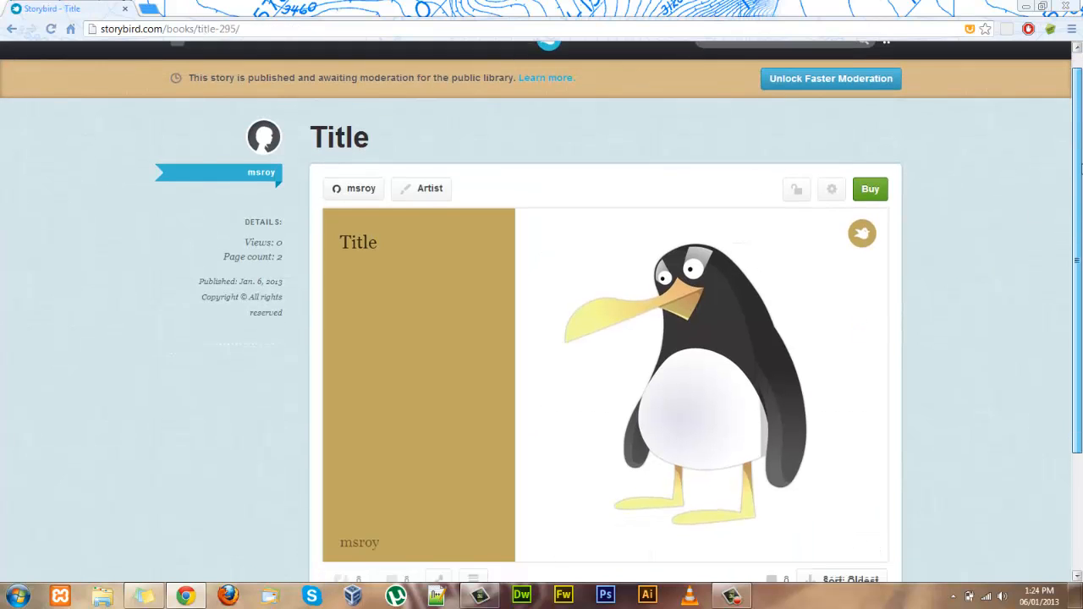
{"action": "scroll", "scroll_direction": "down", "scroll_amount": 3}
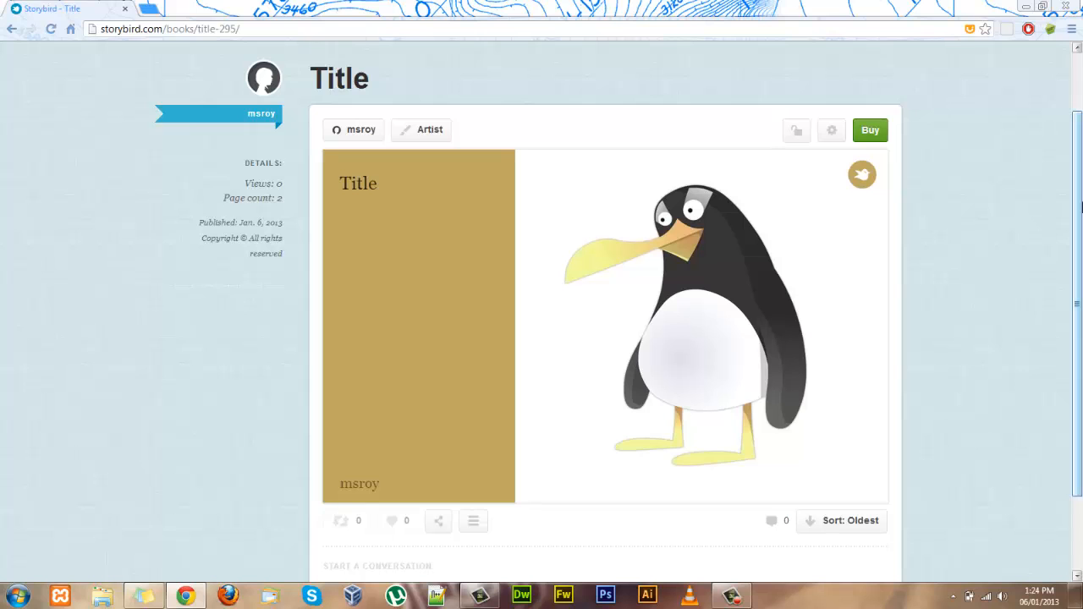
{"action": "mouse_move", "coordinate": [975, 196]}
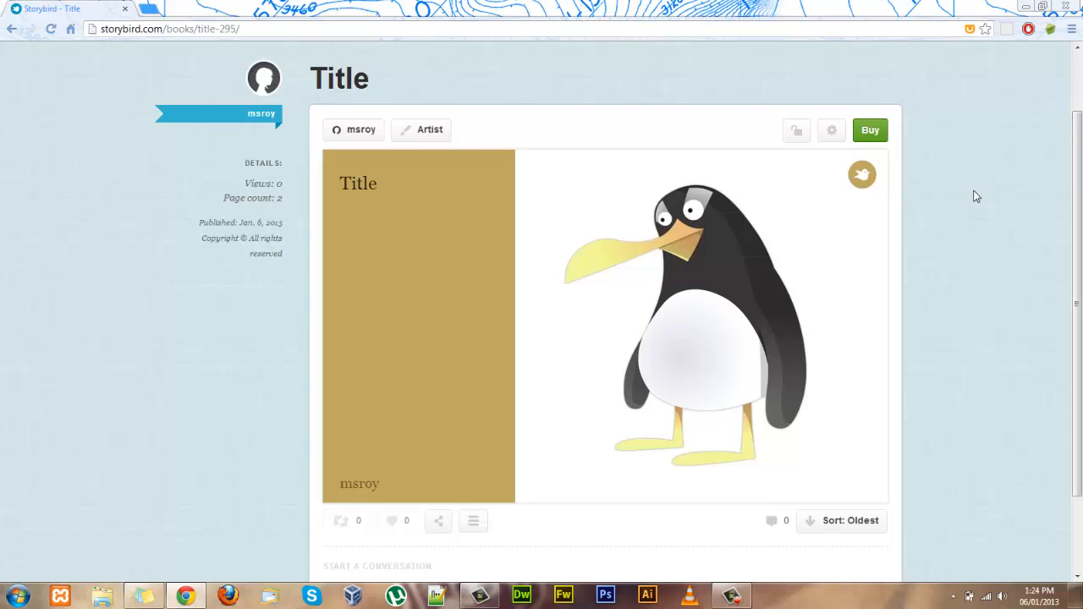
{"action": "scroll", "scroll_direction": "down", "scroll_amount": 3}
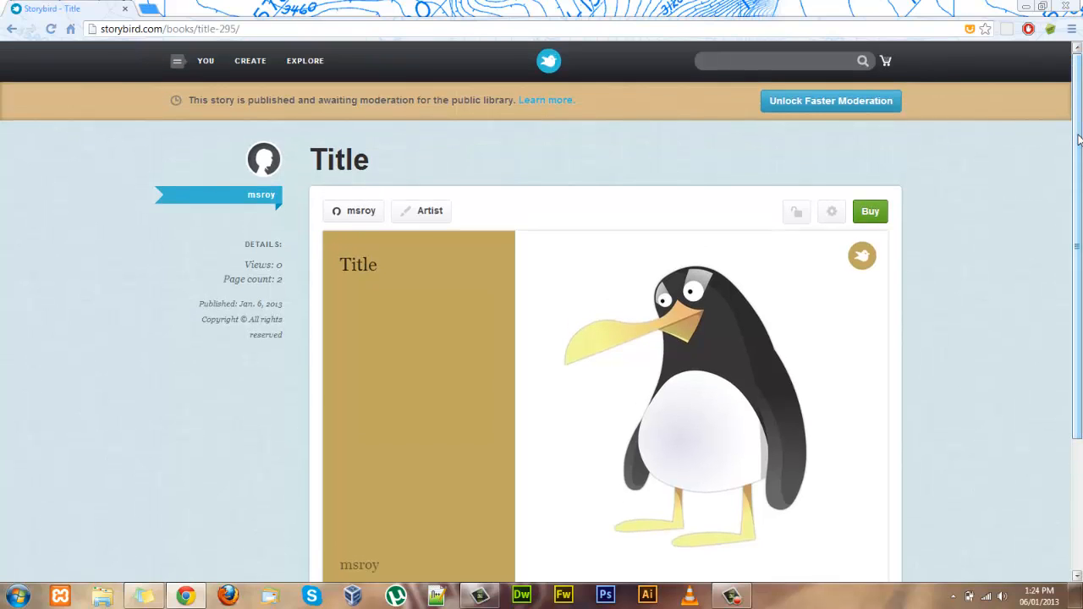
{"action": "mouse_move", "coordinate": [934, 153]}
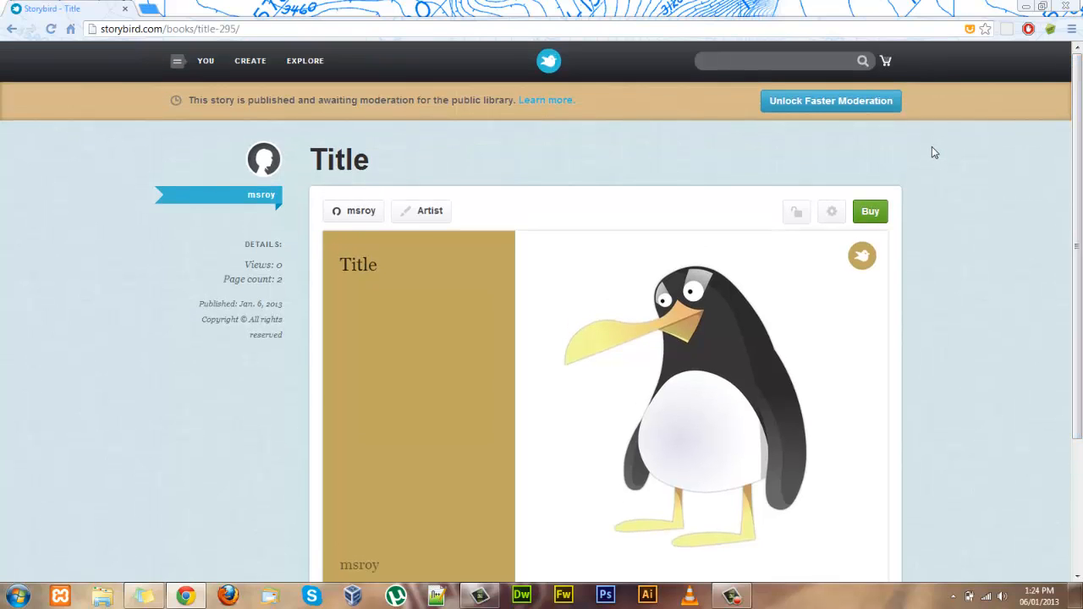